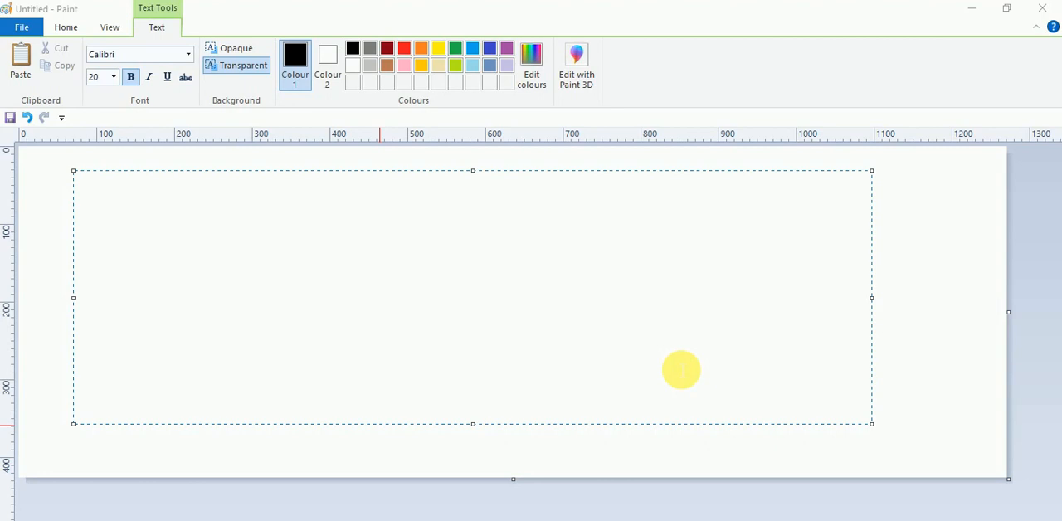
Write the heading 'Converting Number Into Binary' and start a new line beneath it.
text(Co)
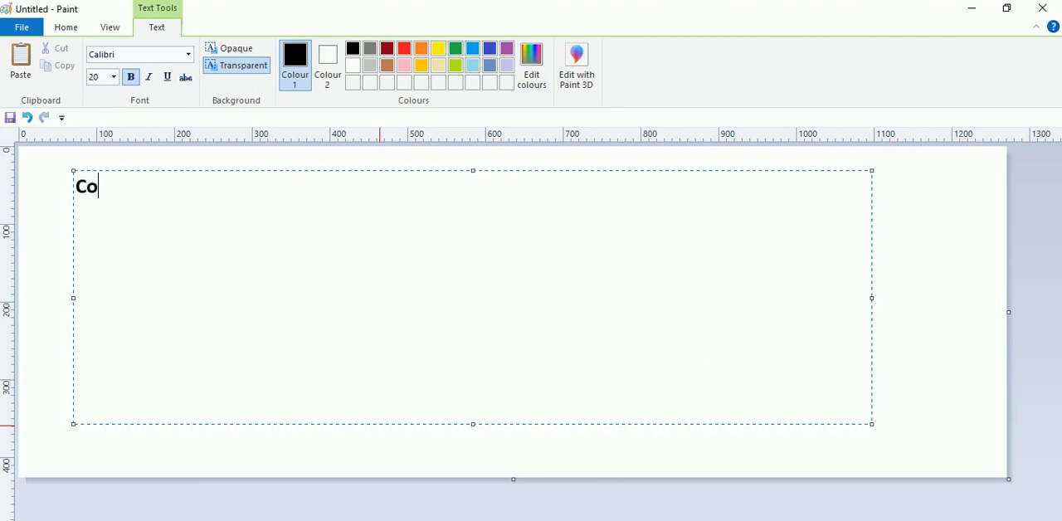
text(nverting Number I)
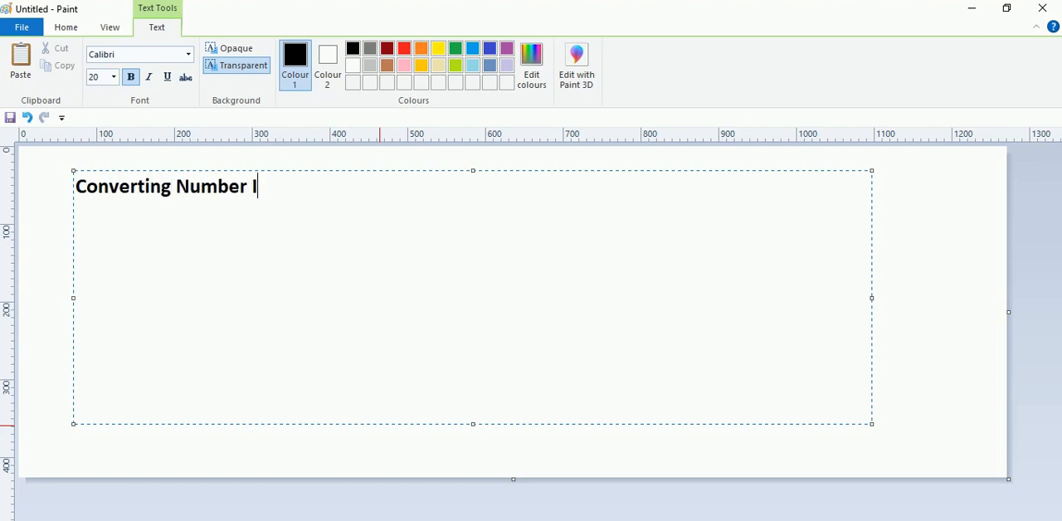
text(nto B)
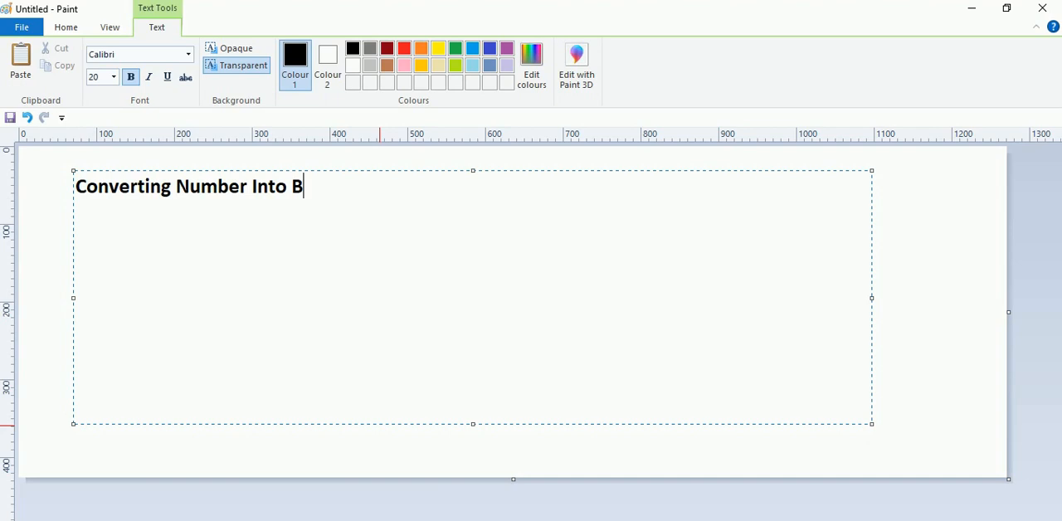
text(inary)
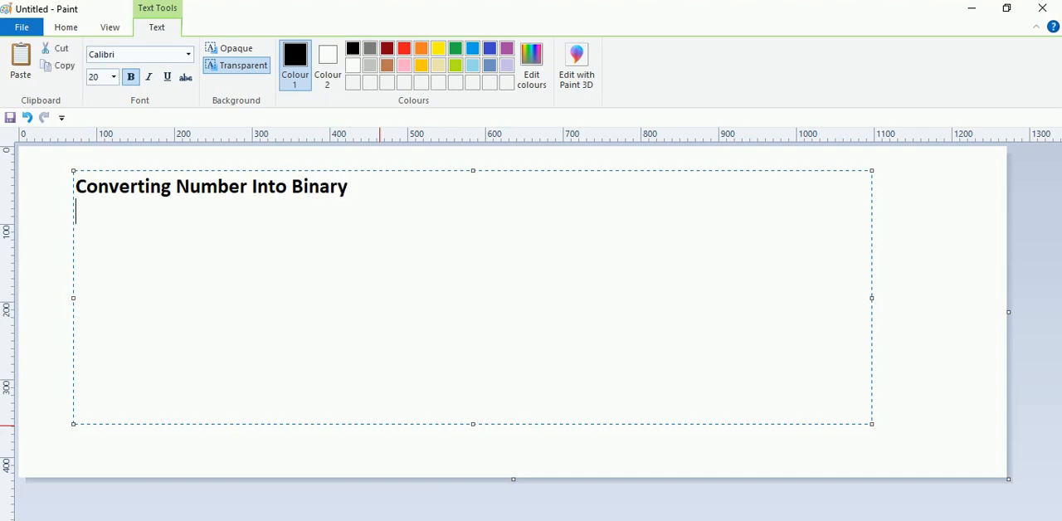
key(enter)
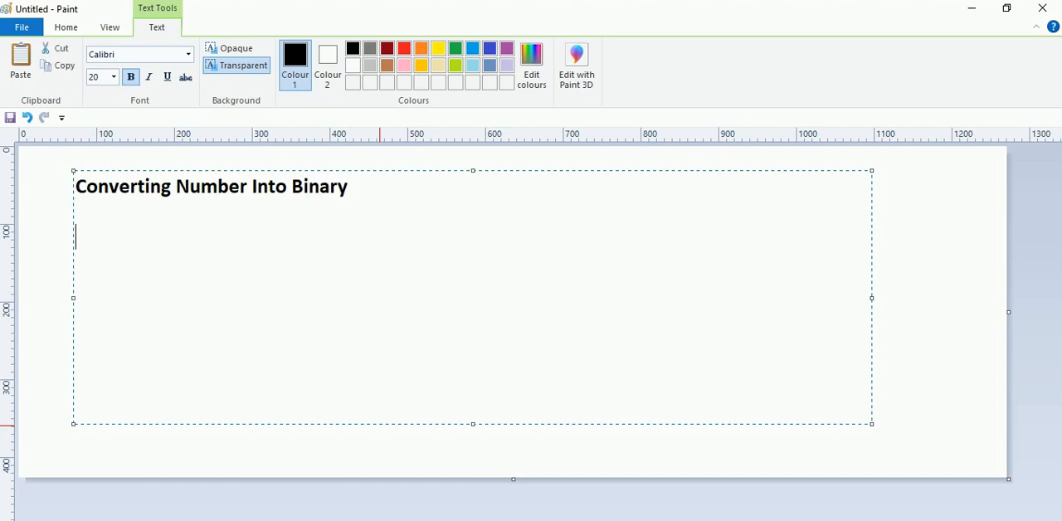
text(10)
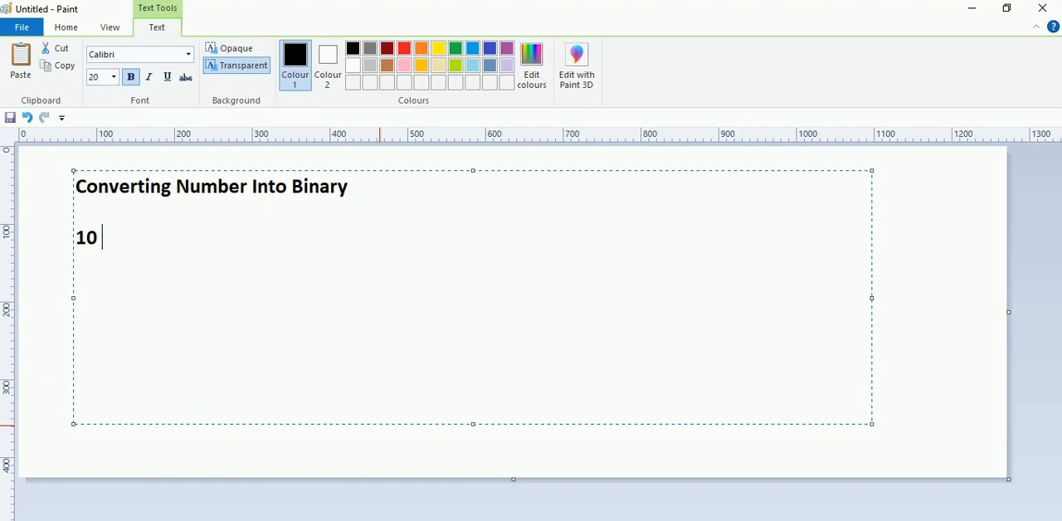
key(enter)
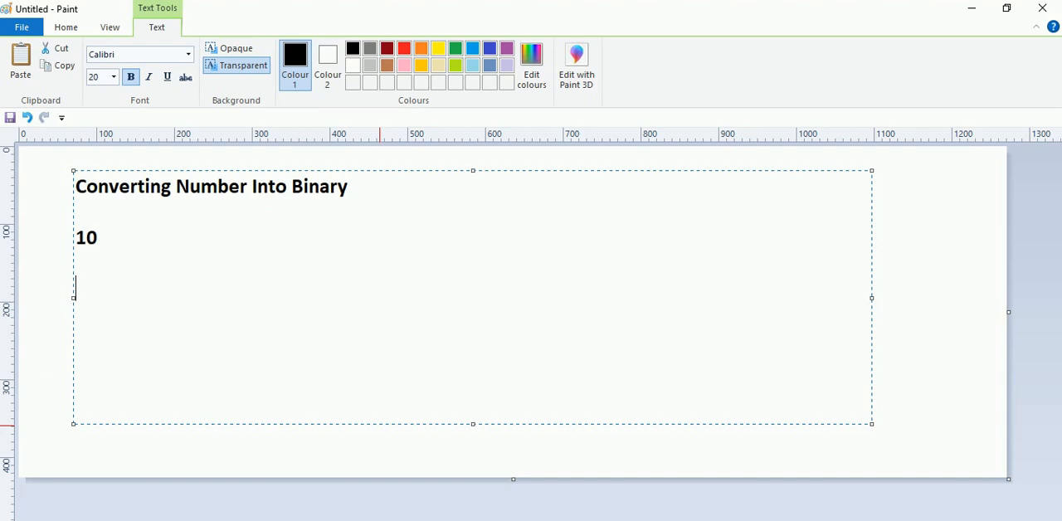
text(1)
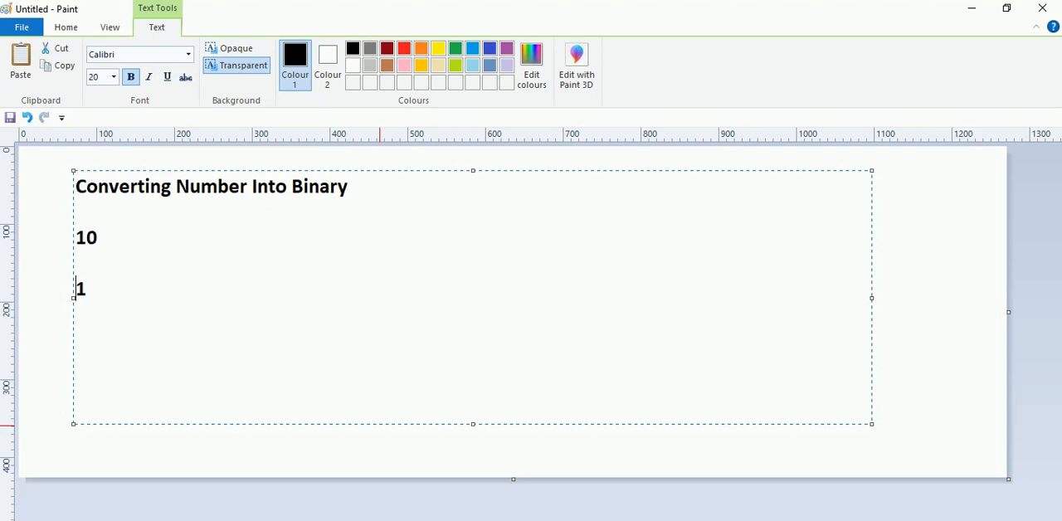
text(2)
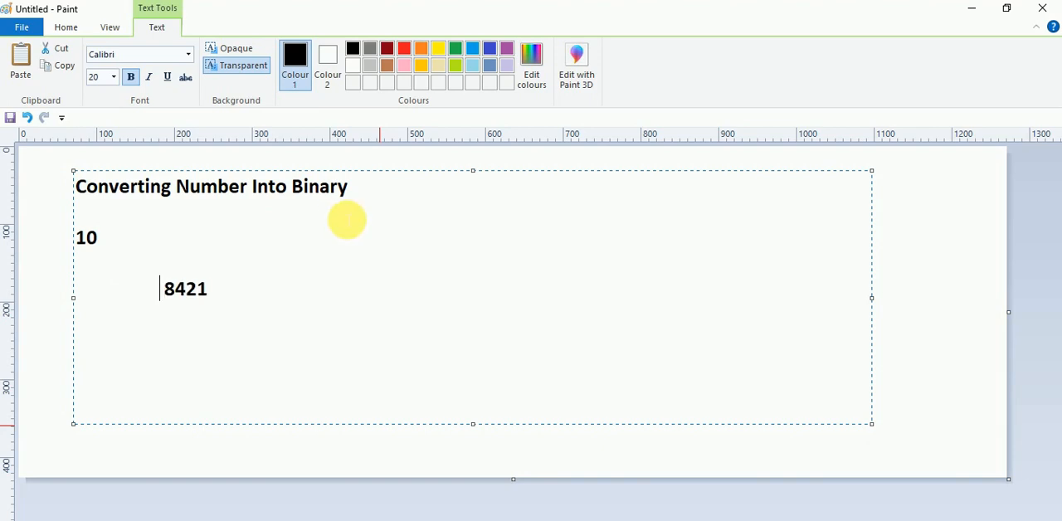
text(16)
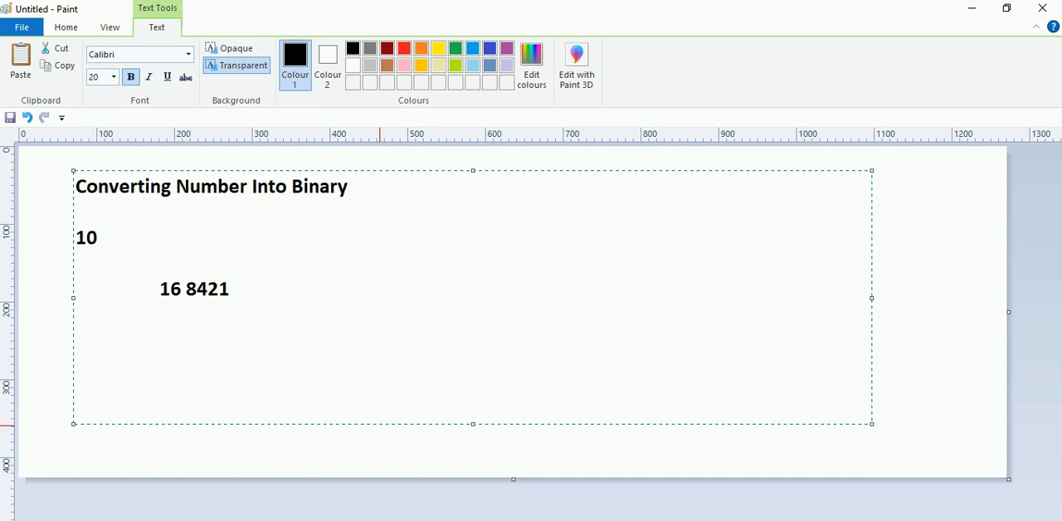
text(34)
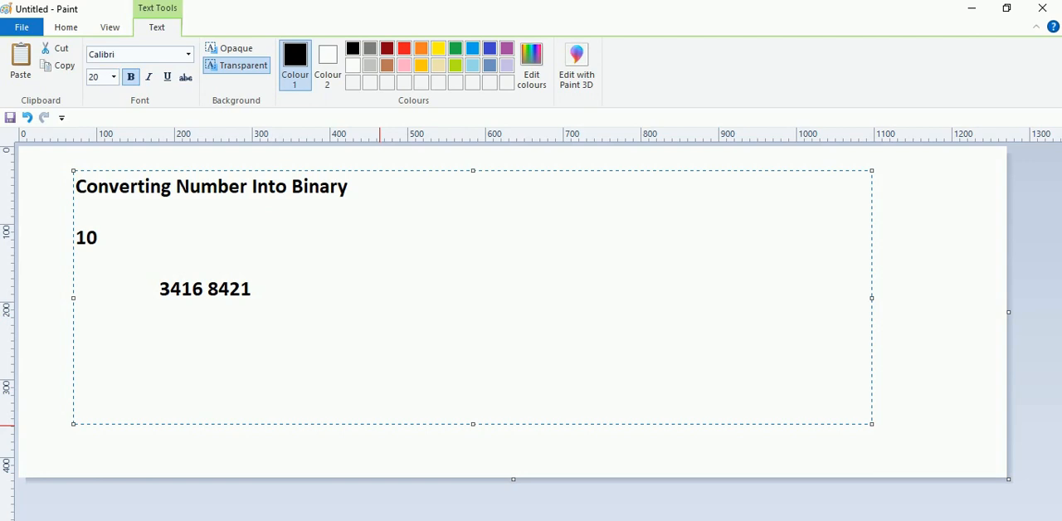
text(68)
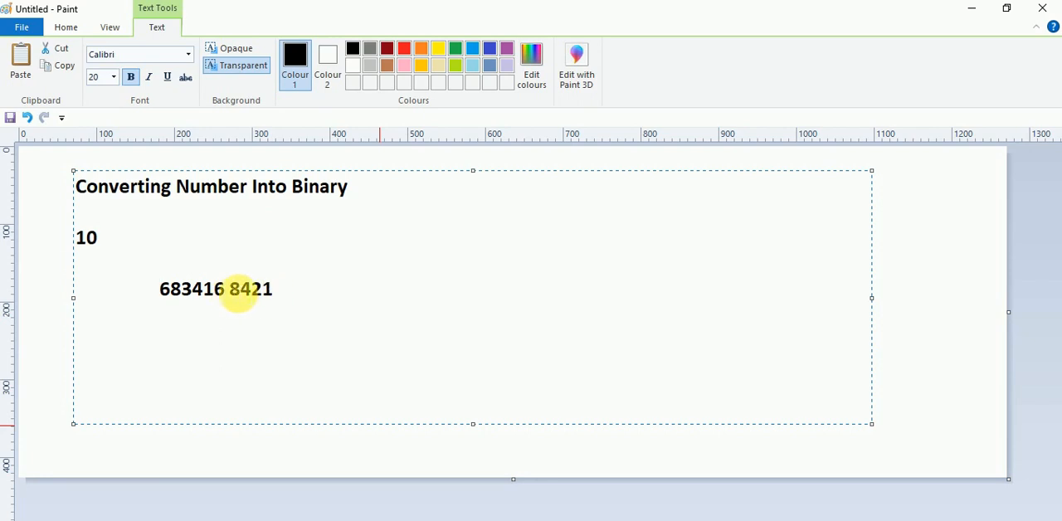
click(159, 289)
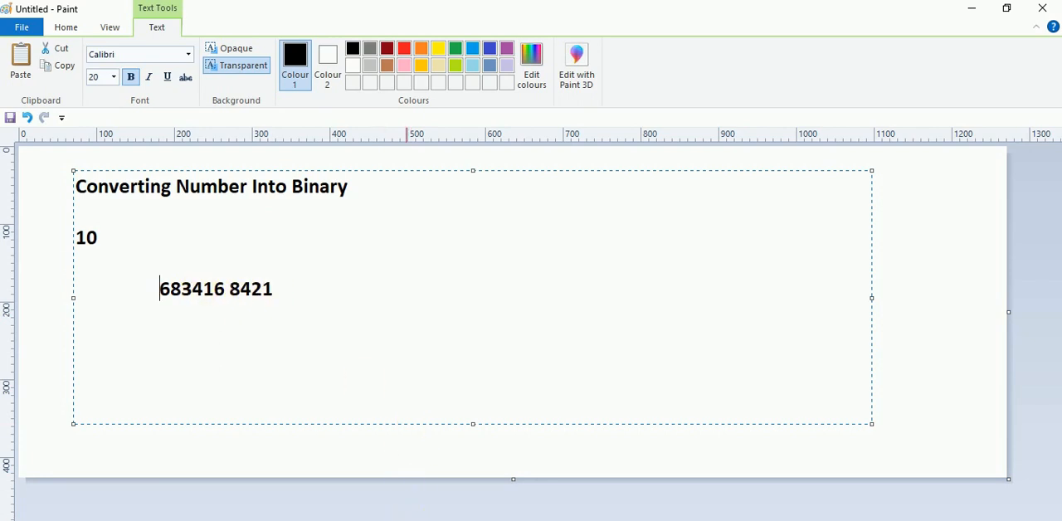
text(1)
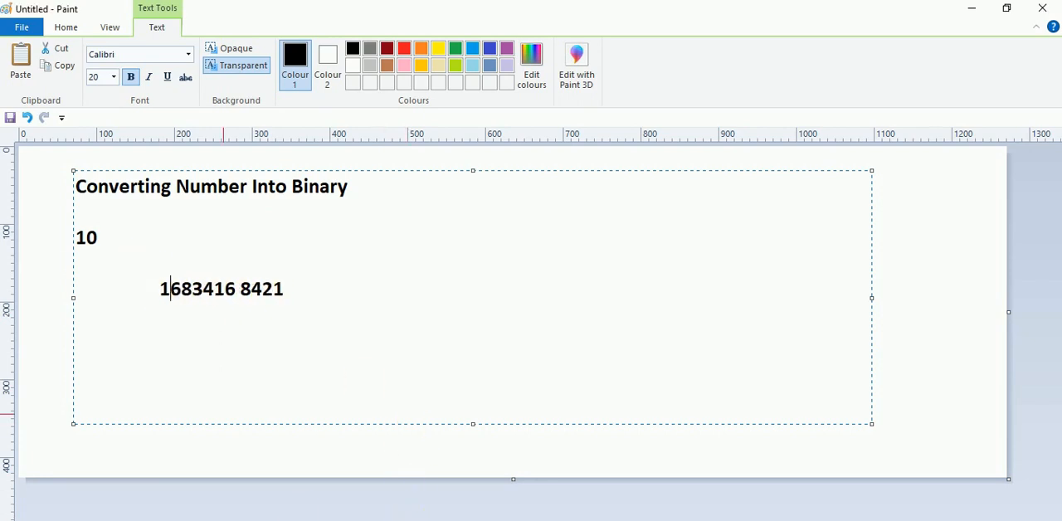
text(36 68 34)
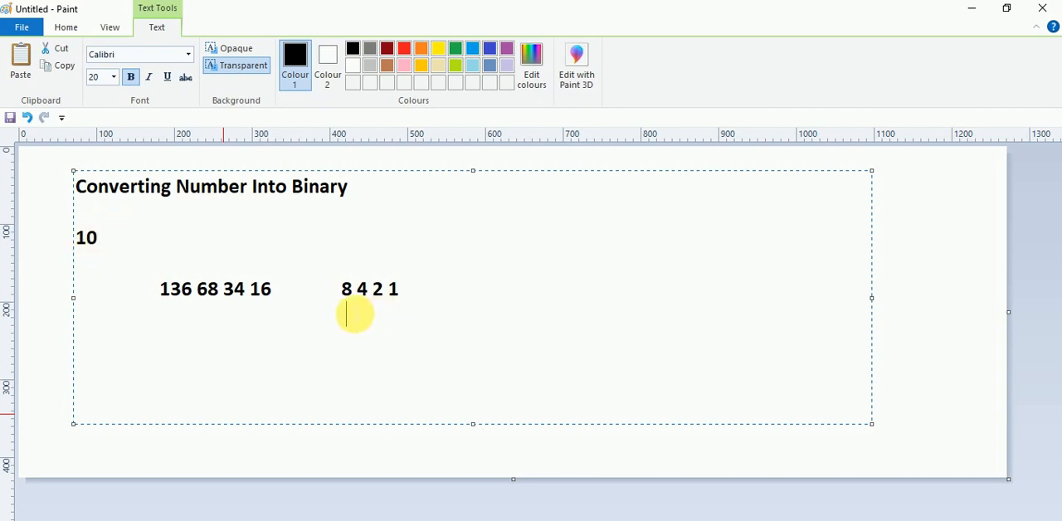
Write the binary result 1010 beneath the 8 4 2 1 place values.
text(1)
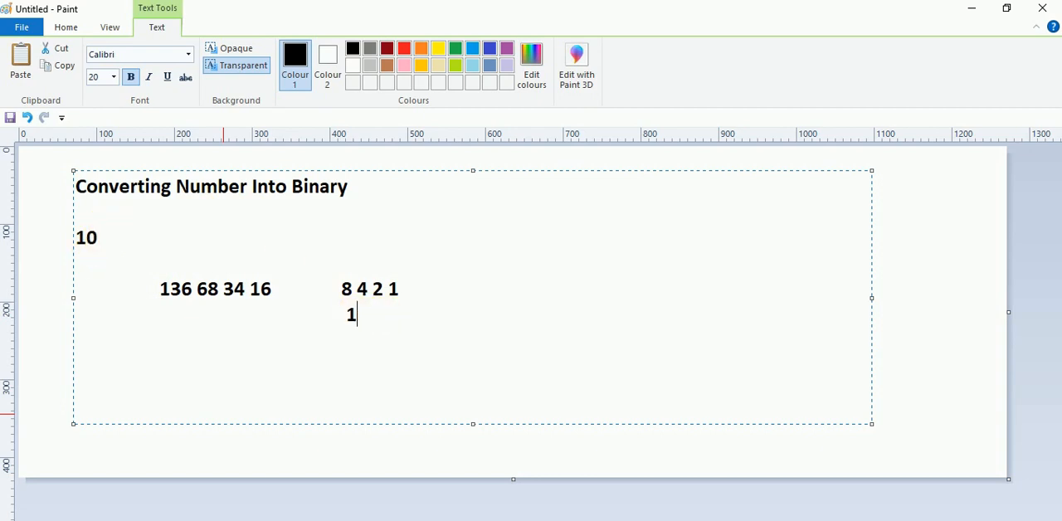
text(01)
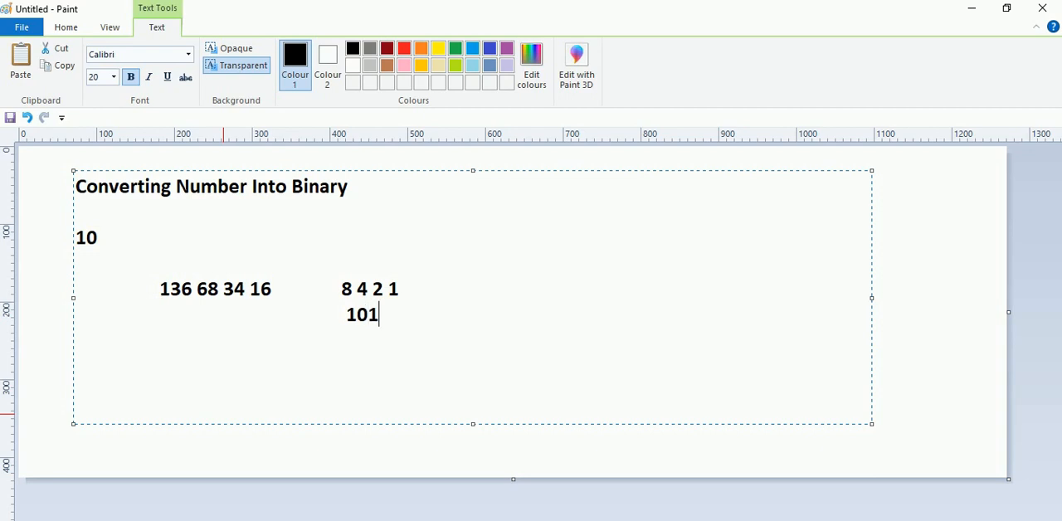
text(0)
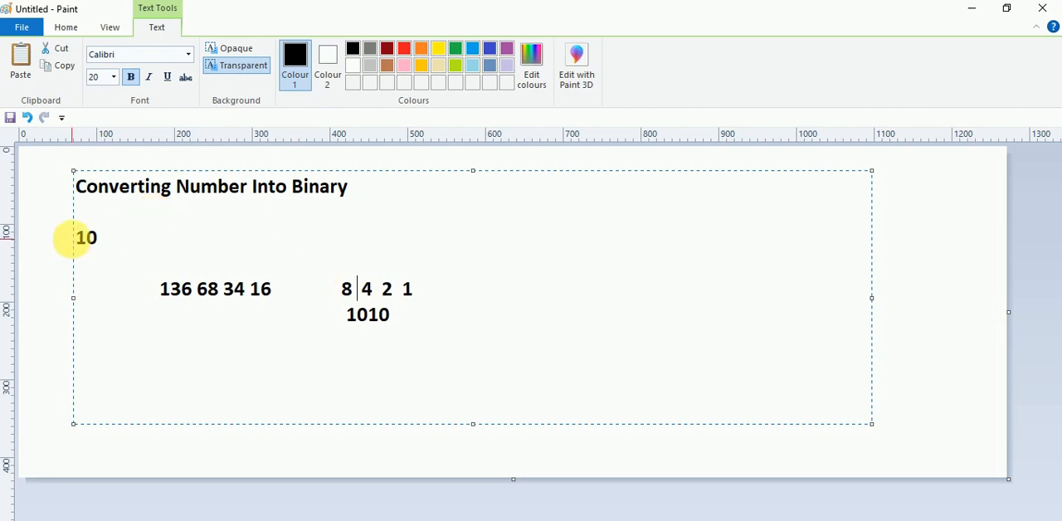
mouse_move(283, 243)
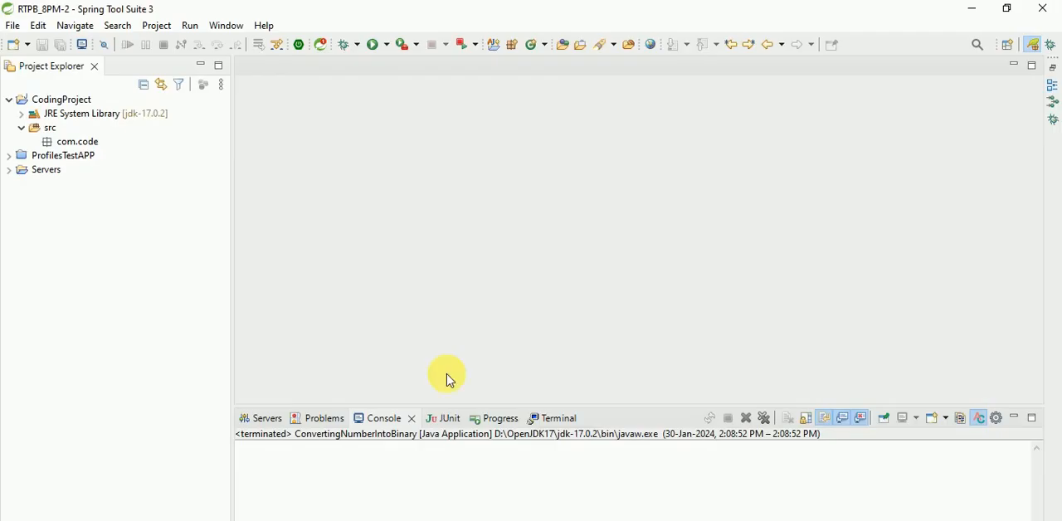
Create class ConvertingNumberIntoBinary in com.code with a public static void main stub.
right_click(76, 141)
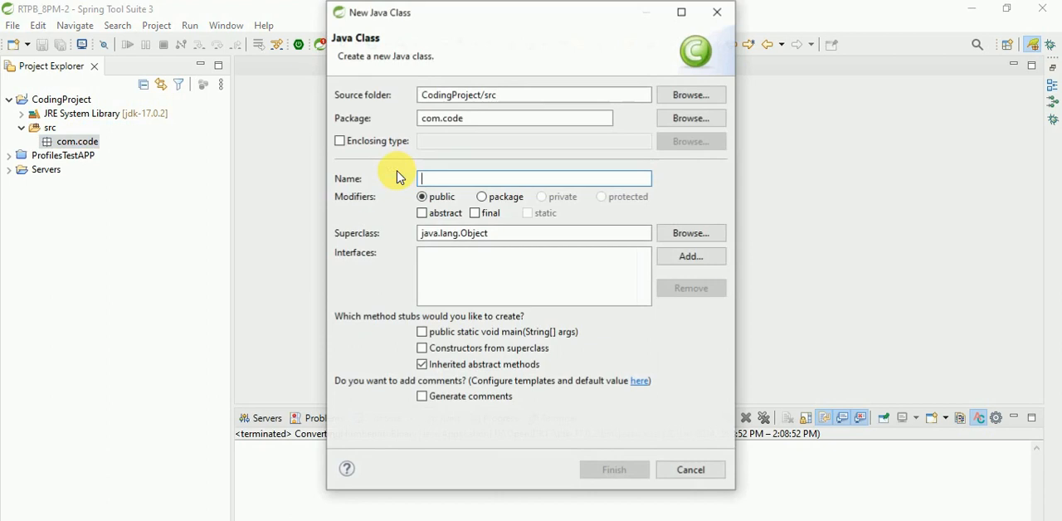
text(Conver)
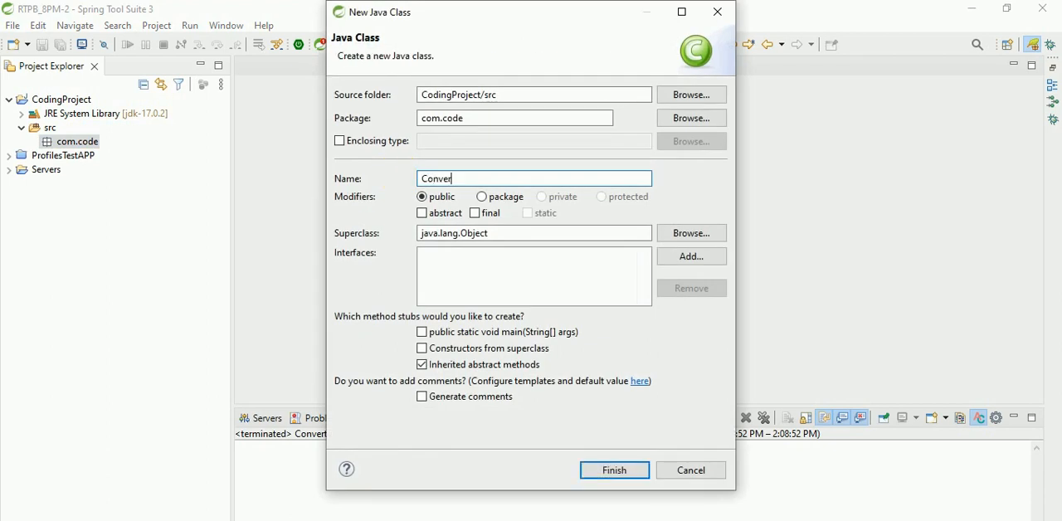
text(ting)
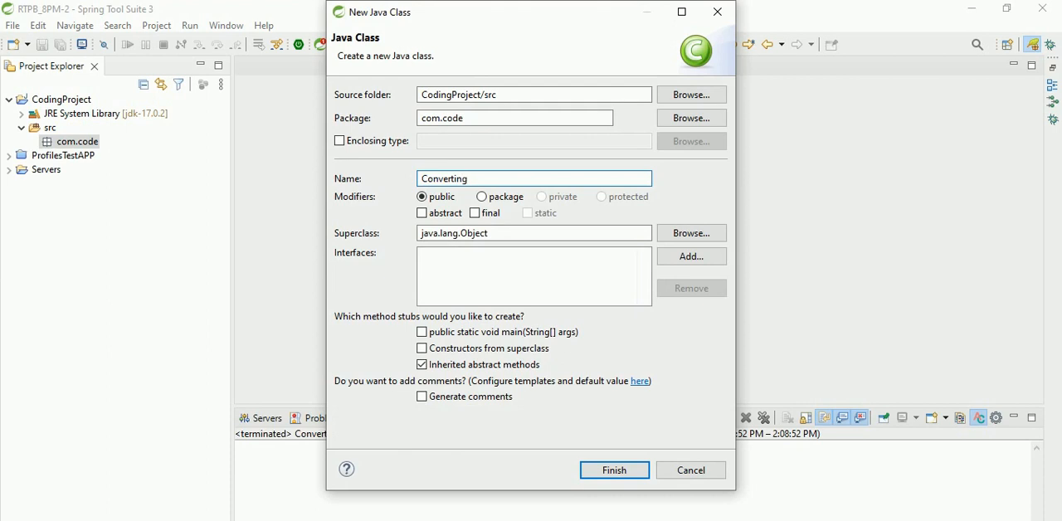
text(Number)
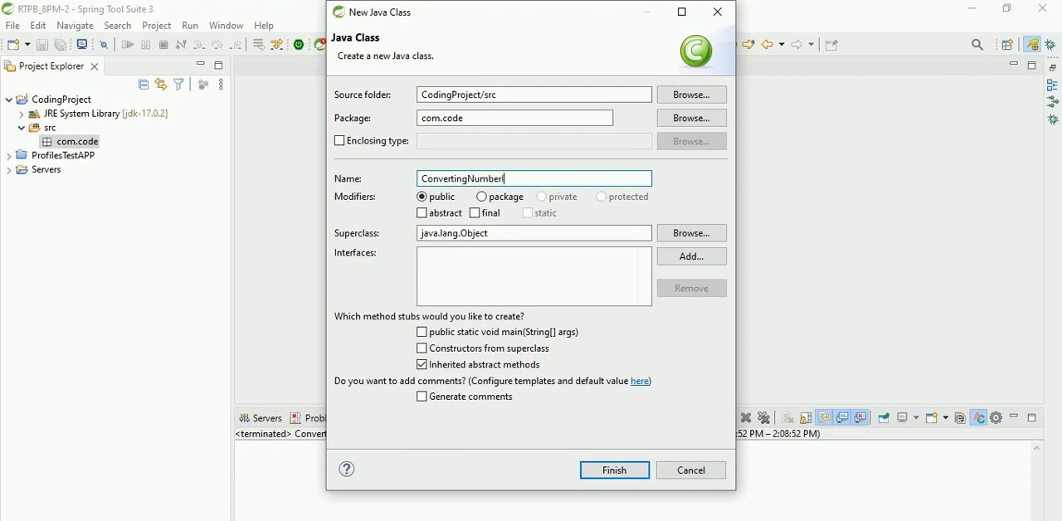
text(IntoB)
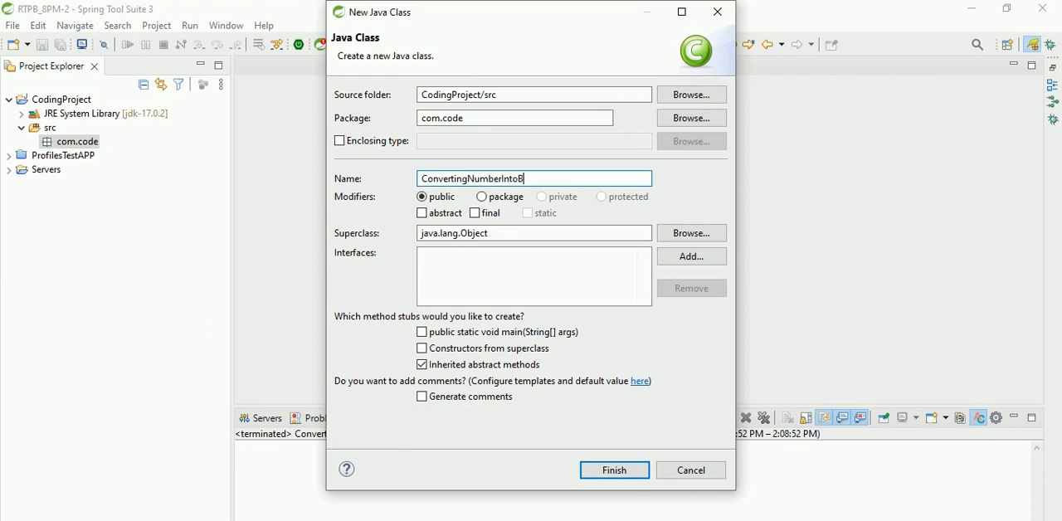
text(inary)
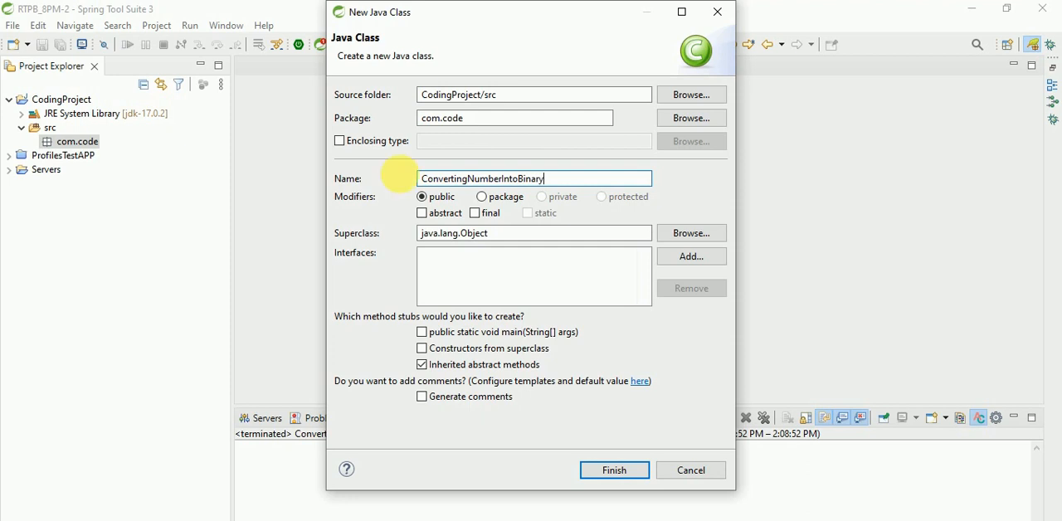
click(421, 332)
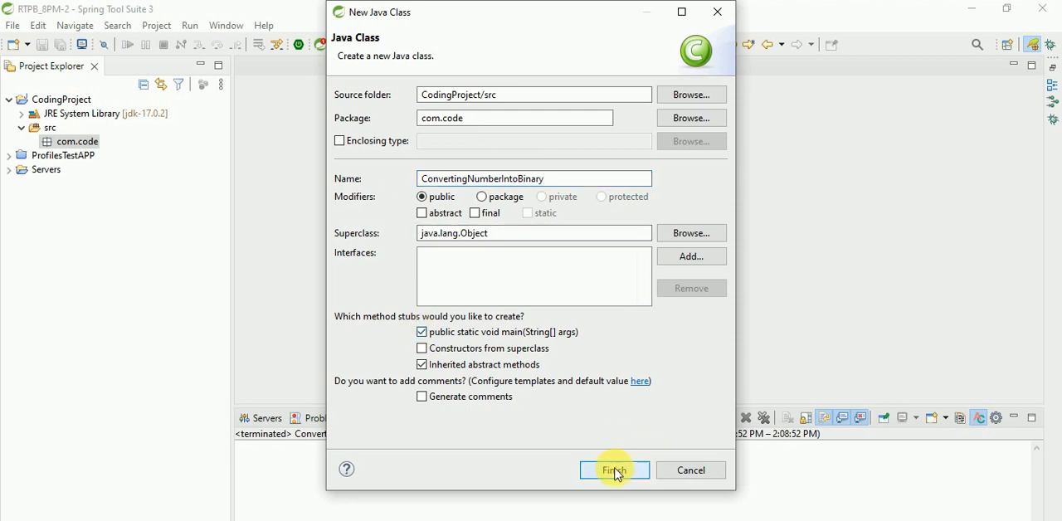
click(613, 469)
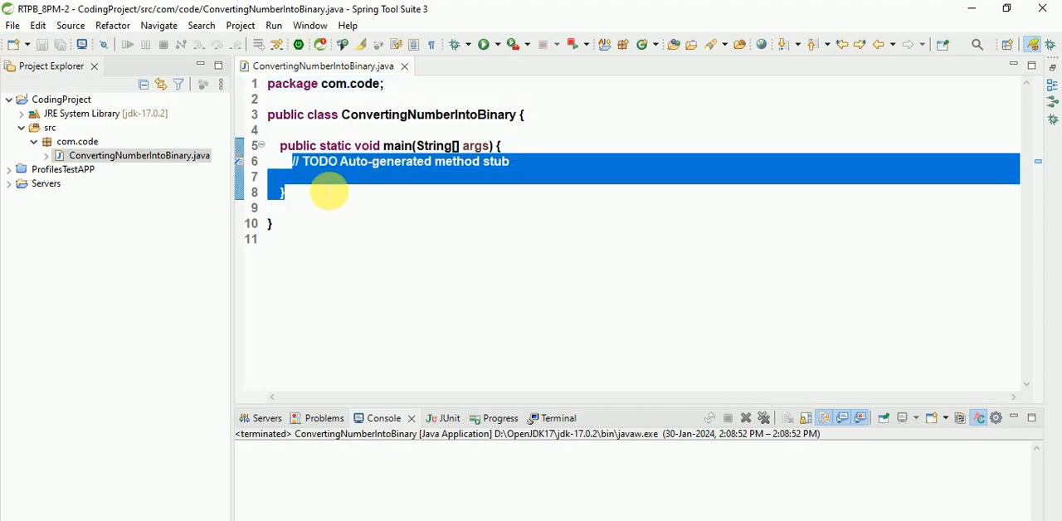
Remove the TODO stub and add a class Javadoc with the class name, Input: 10 and Output: 1010.
key(Delete)
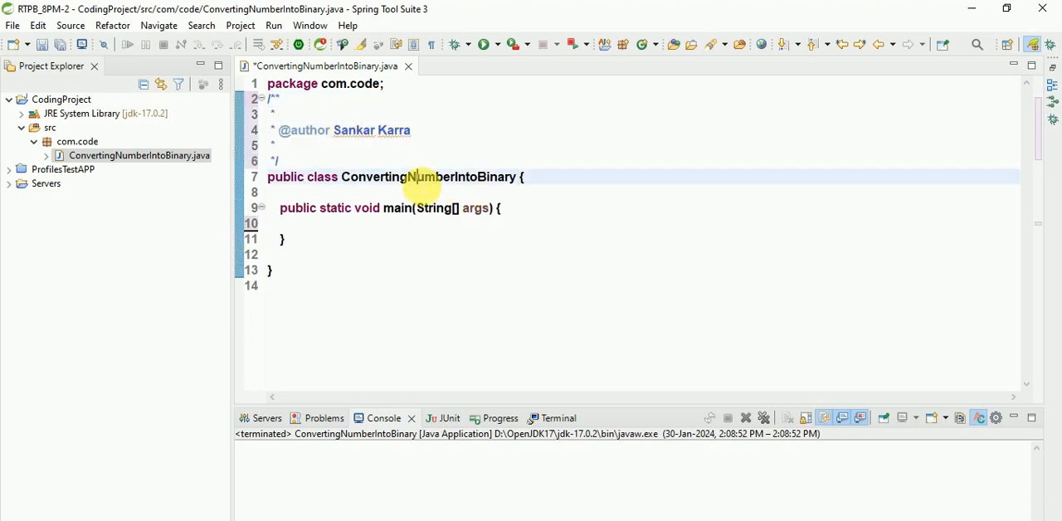
double_click(428, 176)
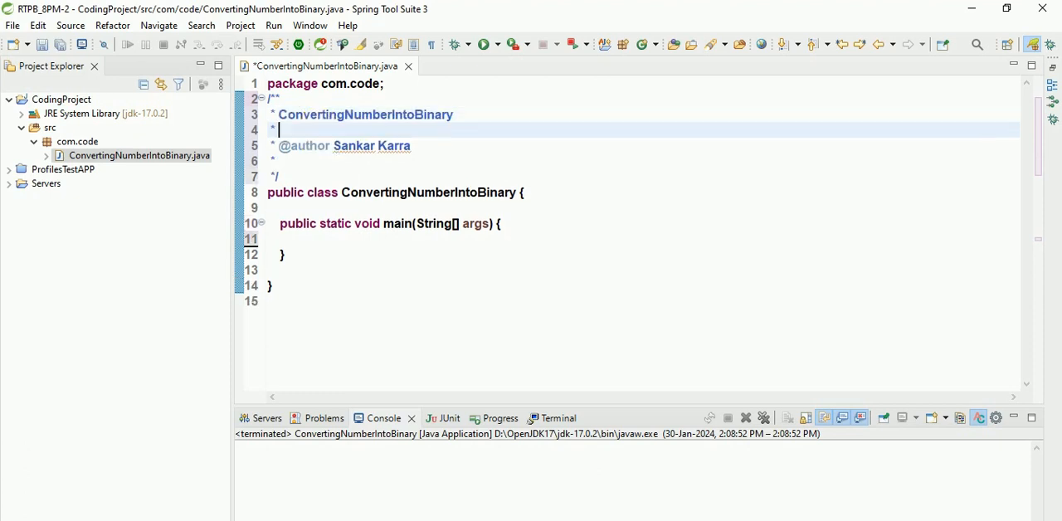
text(lno)
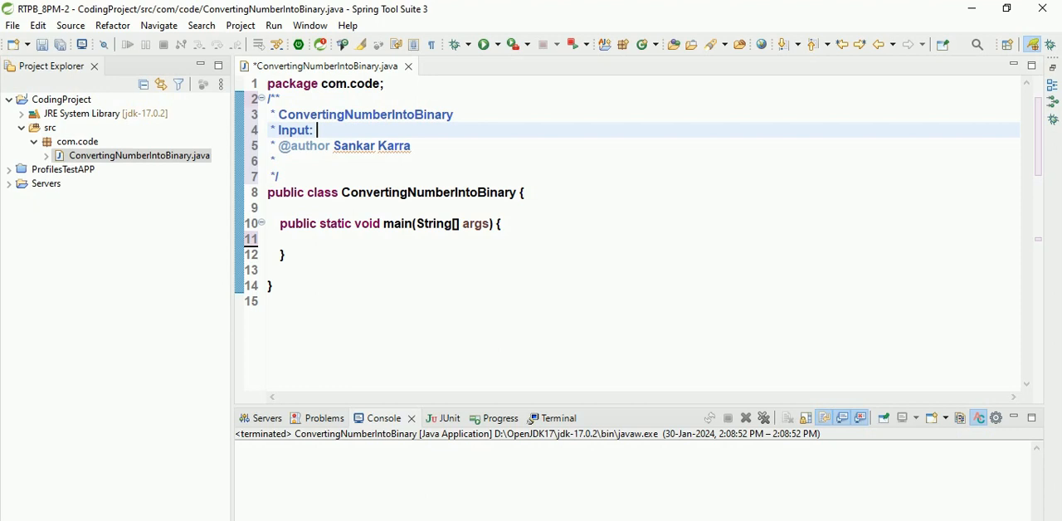
text(10)
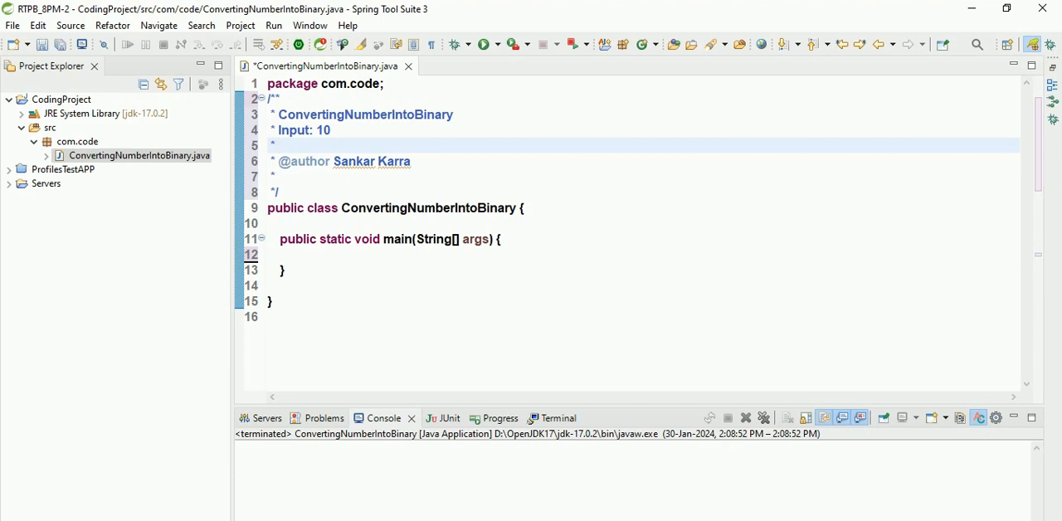
text(Out)
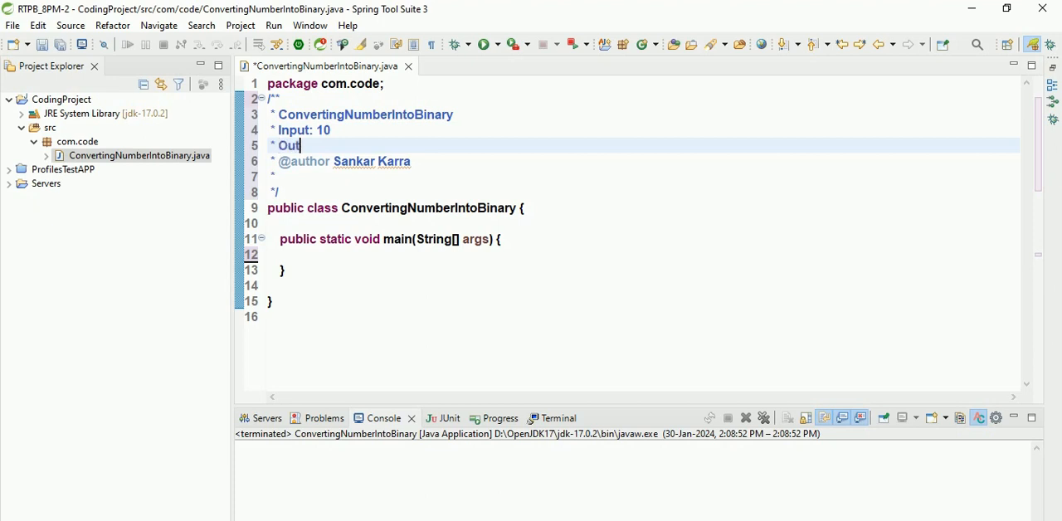
text(put:)
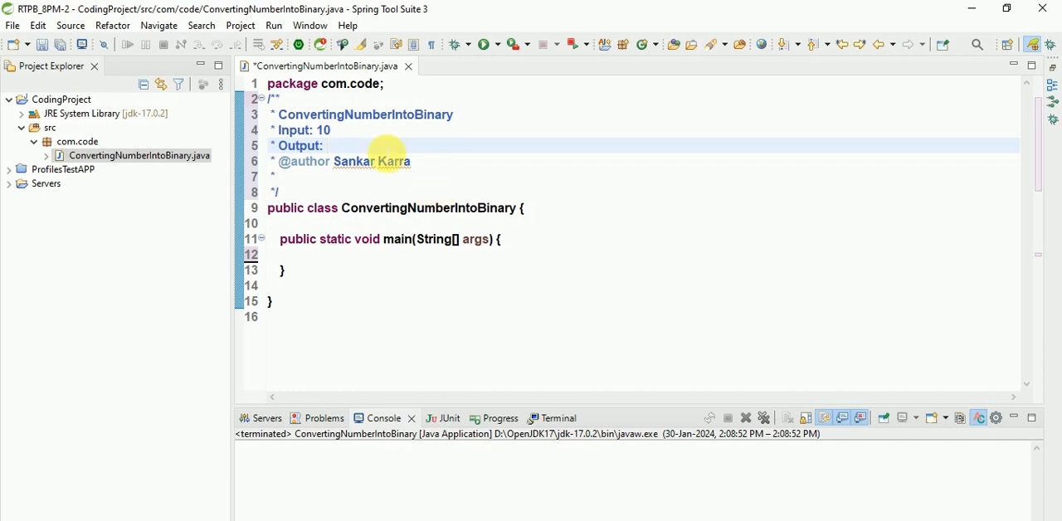
text(1010)
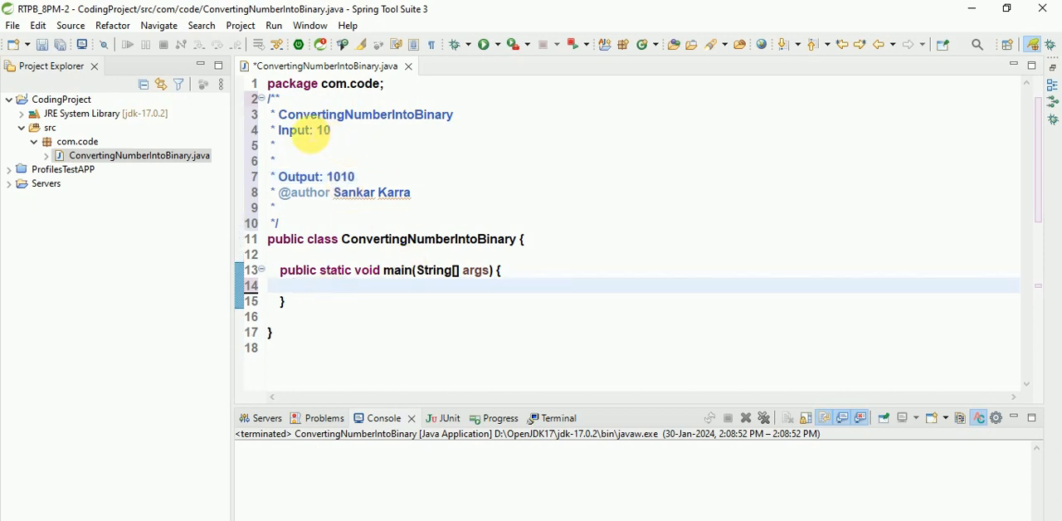
In main, declare Integer input=10 and String result=Integer.toBinaryString(input).
double_click(322, 129)
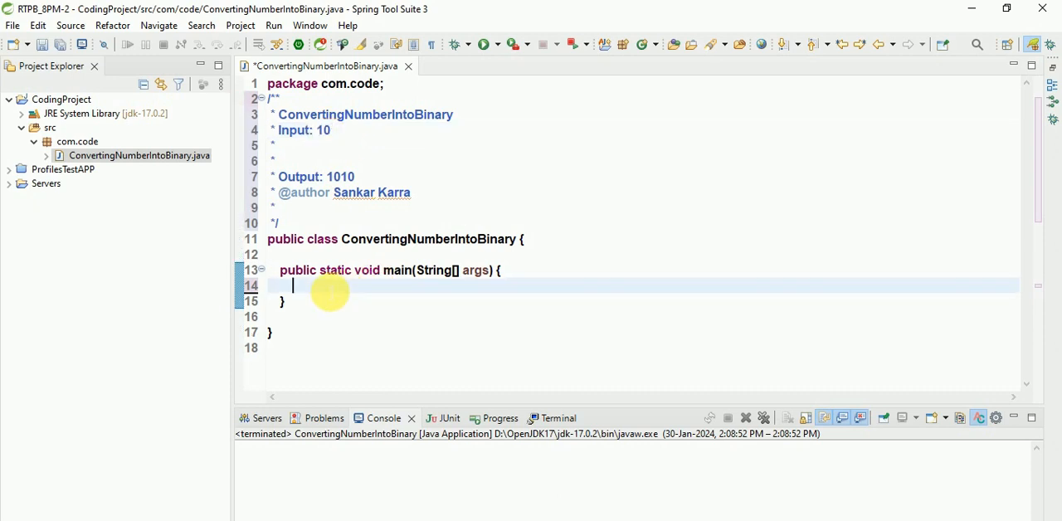
text(In)
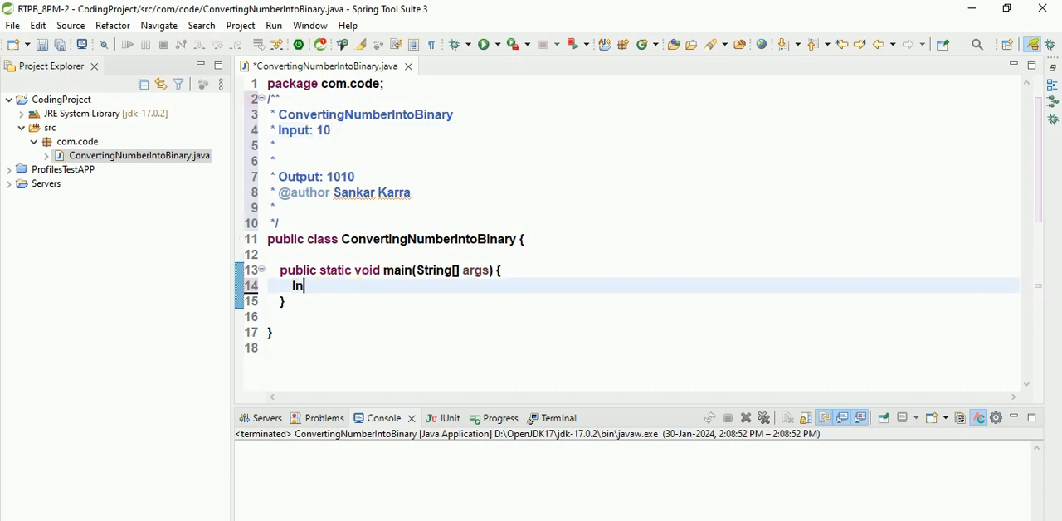
text(teger)
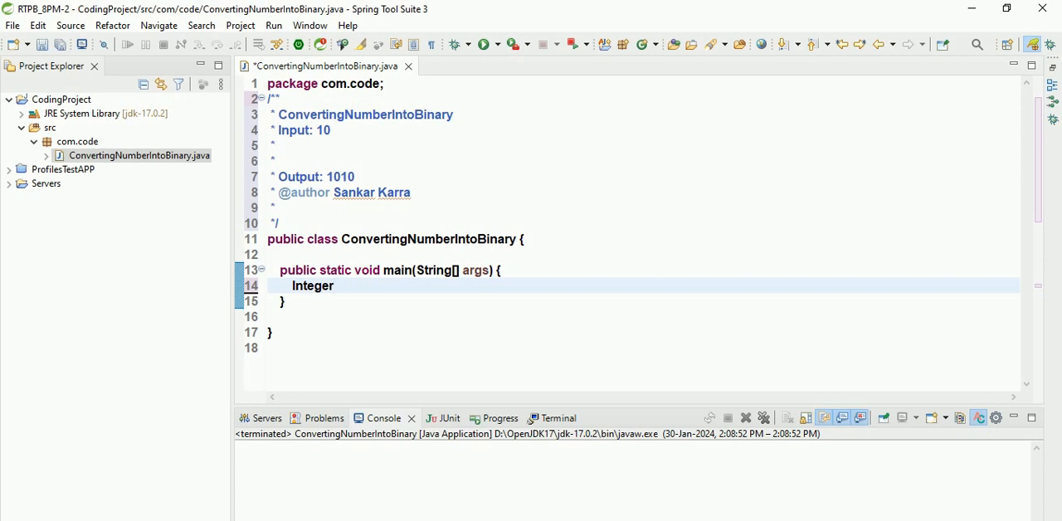
text(input=)
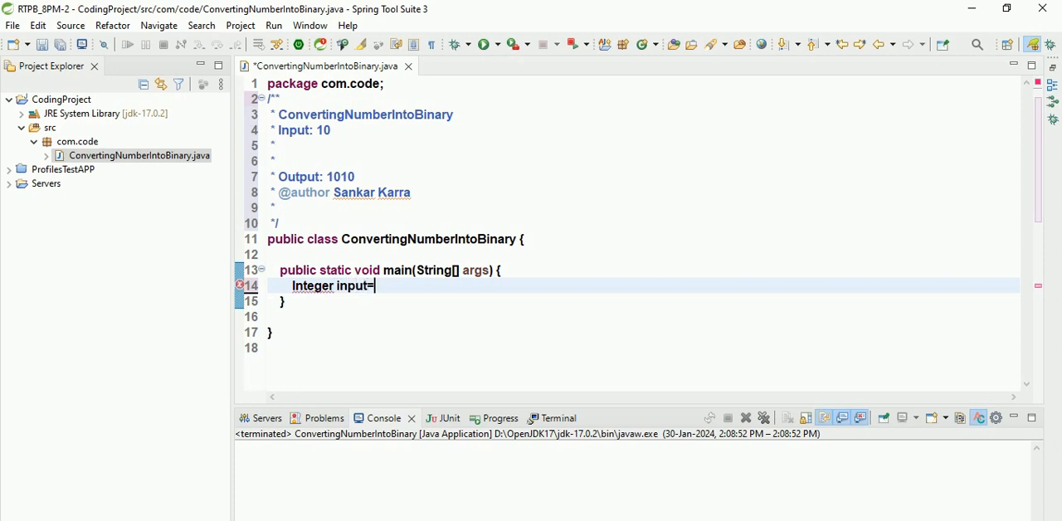
text(10;)
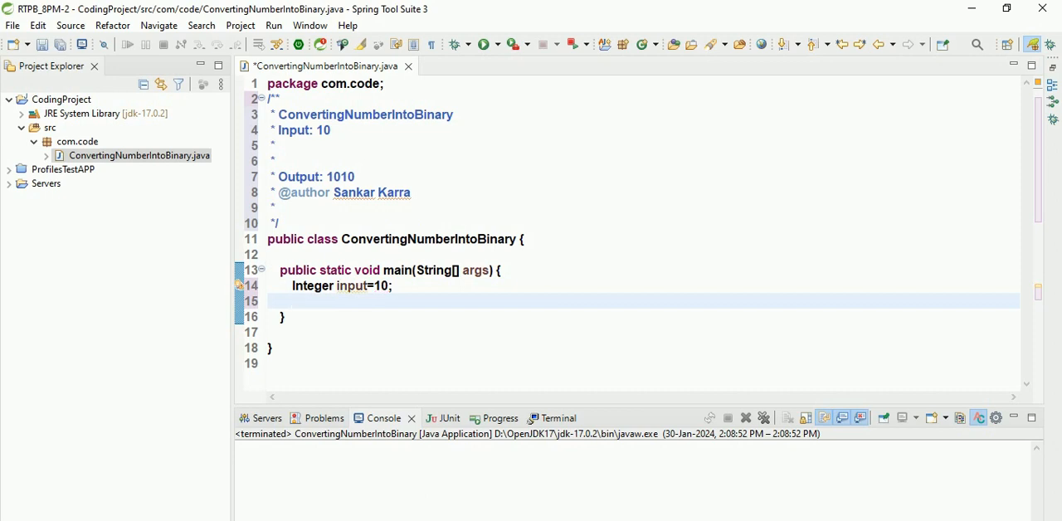
text(Integer)
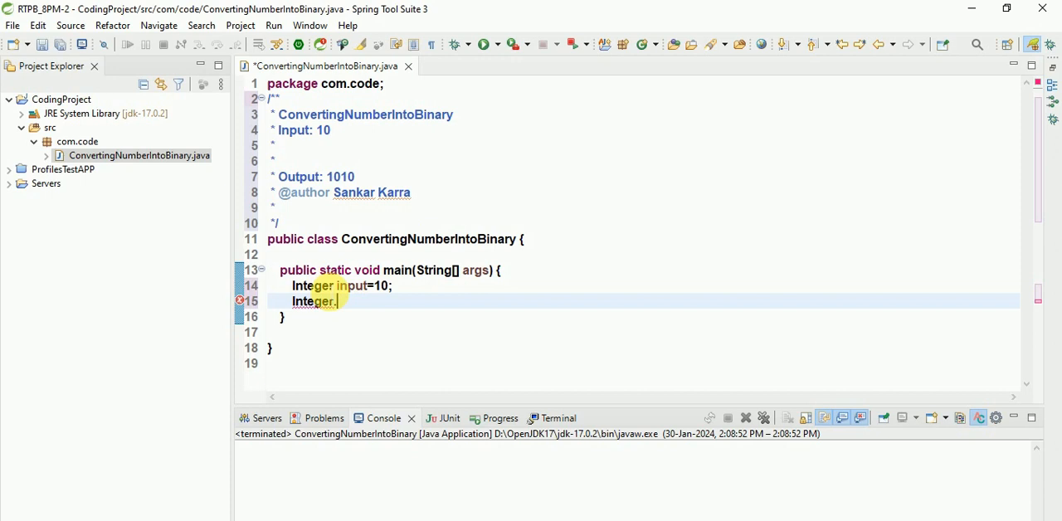
text(.toBinaryString(0)
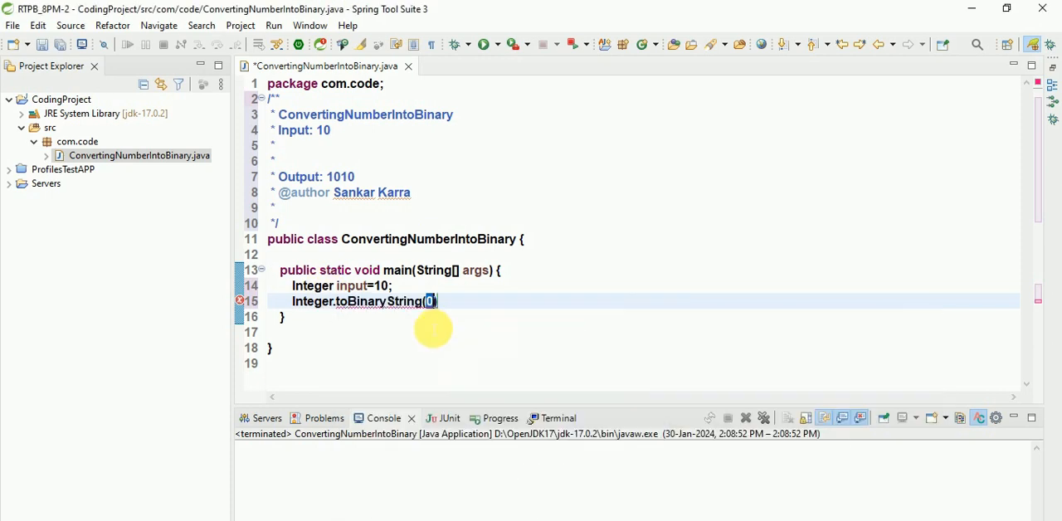
double_click(354, 285)
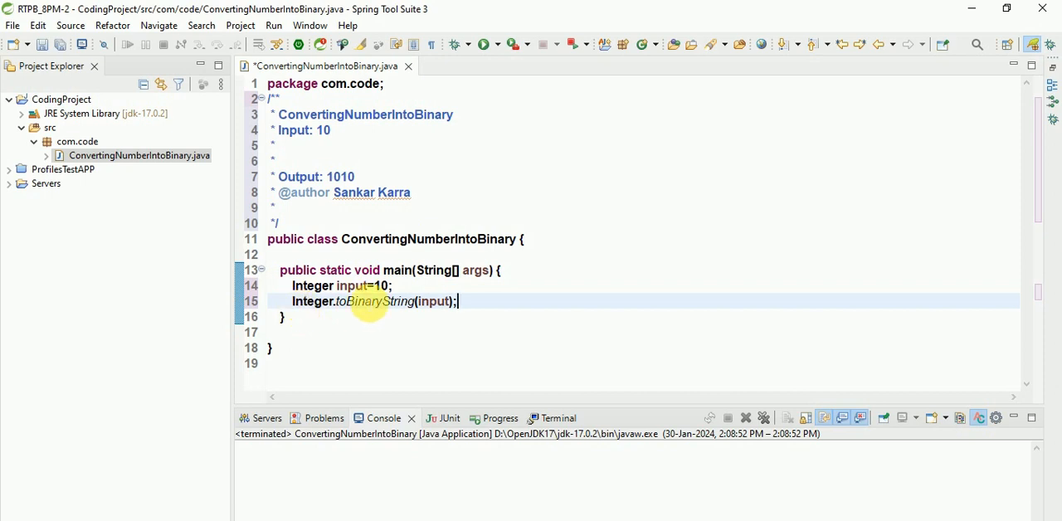
mouse_move(365, 301)
text(String result=)
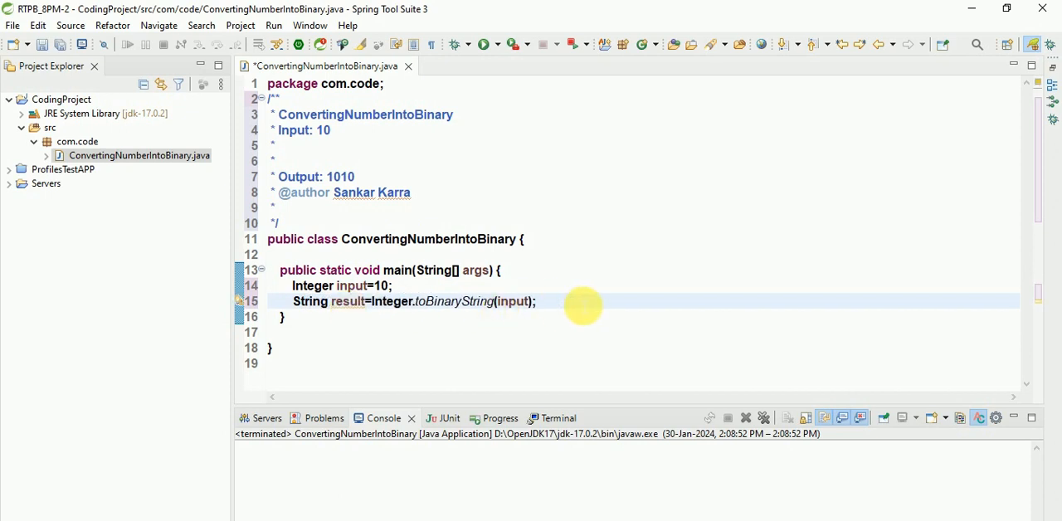
Print result with System.out.println and run the class, printing 1010.
text(syso)
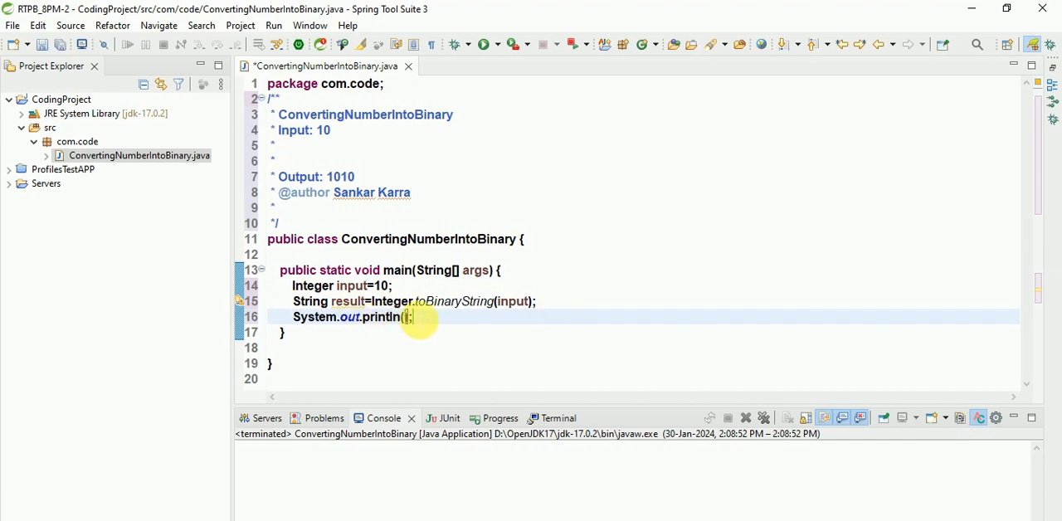
text(result)
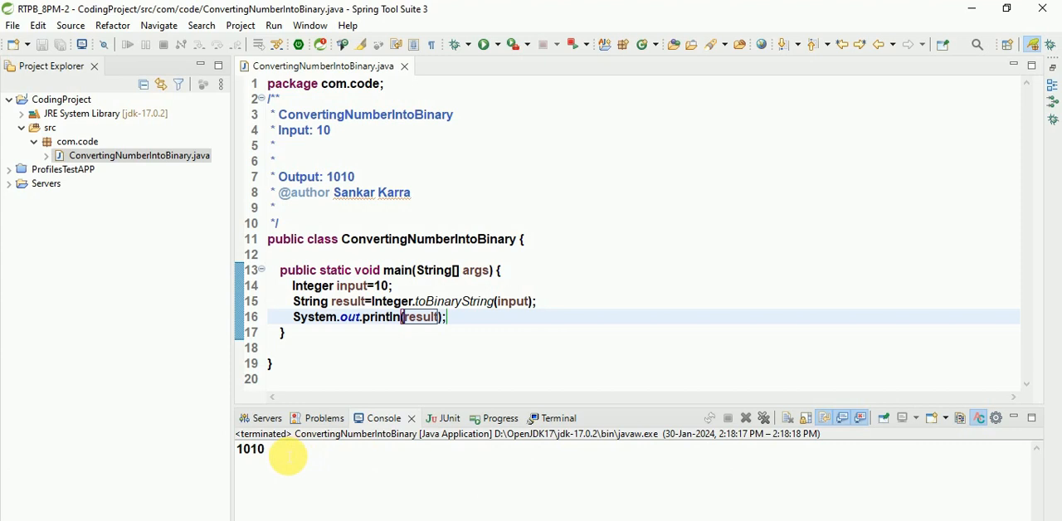
double_click(249, 447)
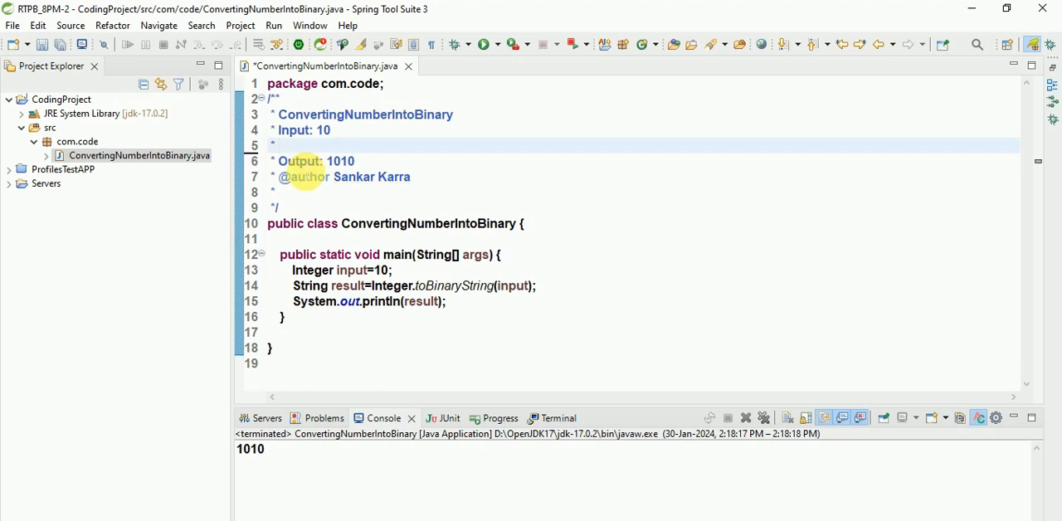
Add the Javadoc line 'replace 0 places with x' after Output: 1010.
click(355, 161)
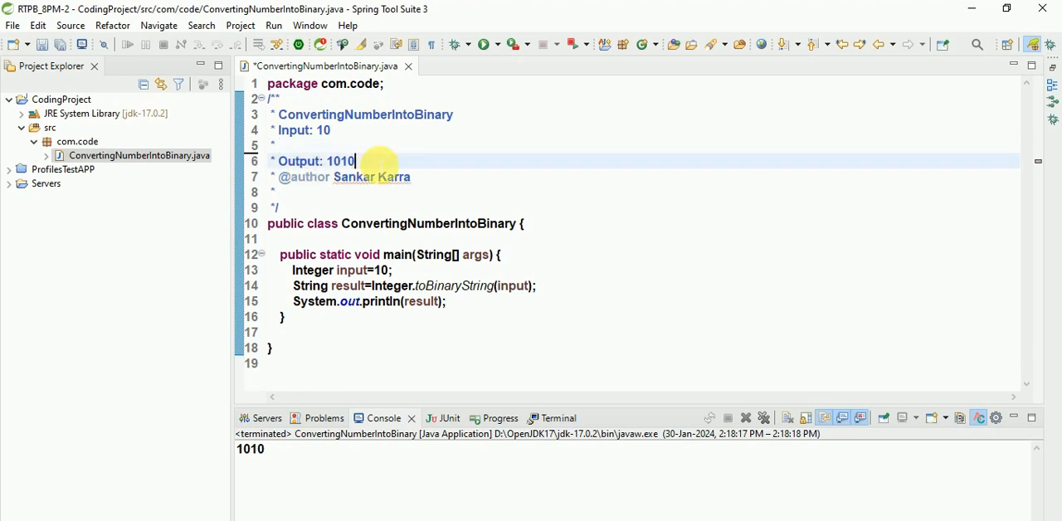
text(replace 0)
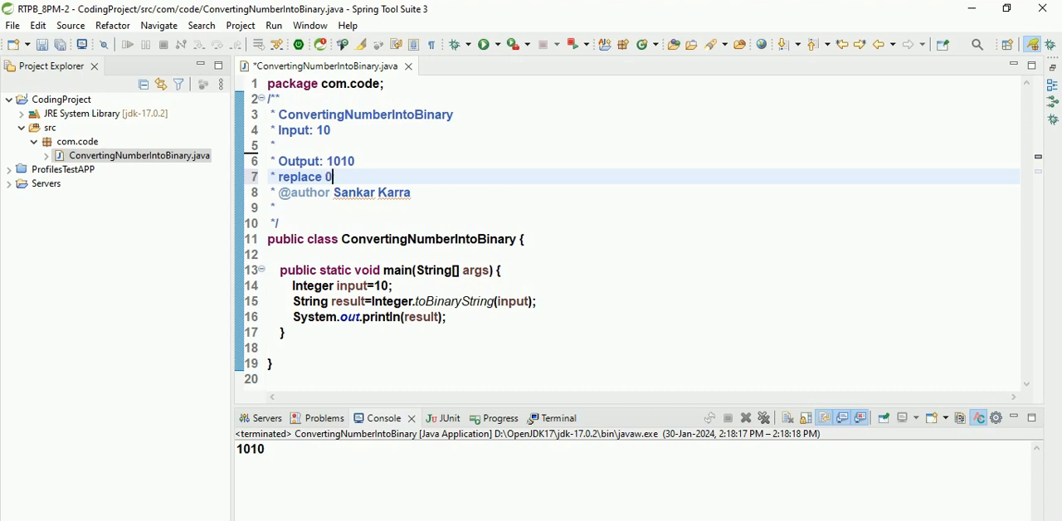
text(places)
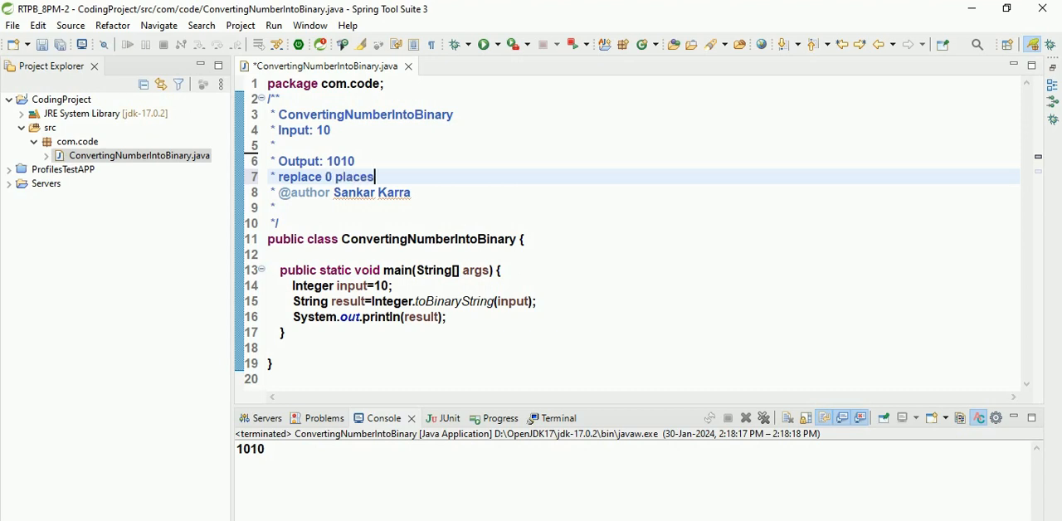
text(with x)
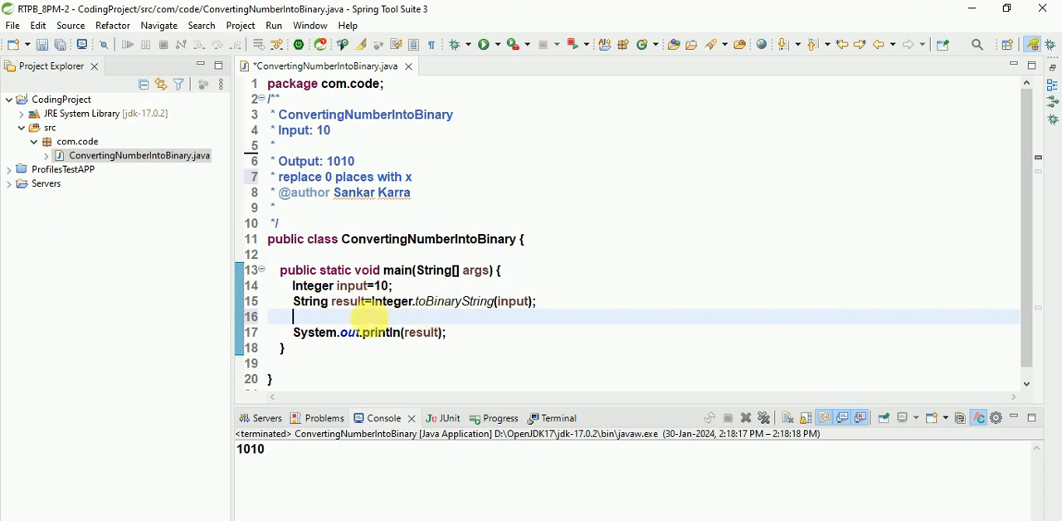
Write String finalOutput=result.replace('0','x') and print finalOutput instead of result.
text(result)
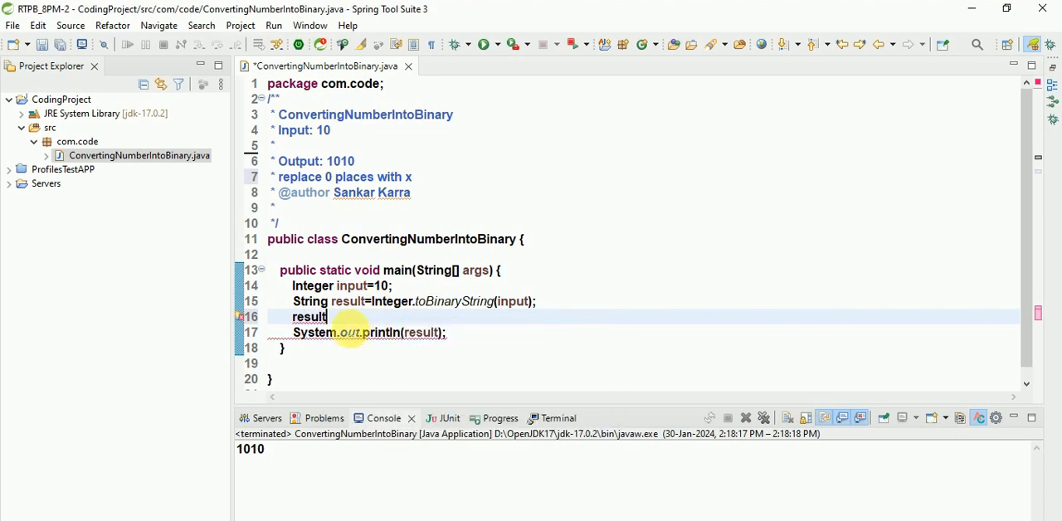
text(.re)
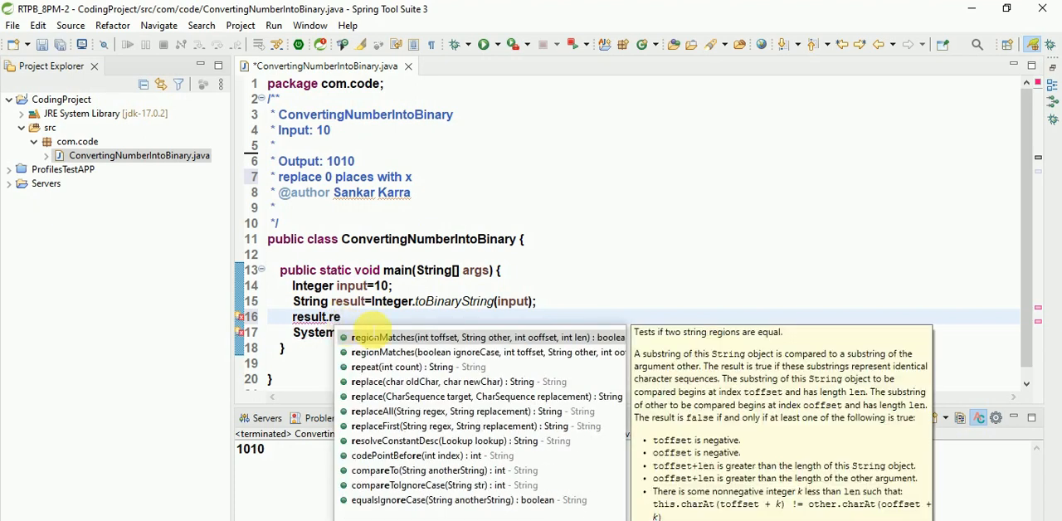
mouse_move(414, 382)
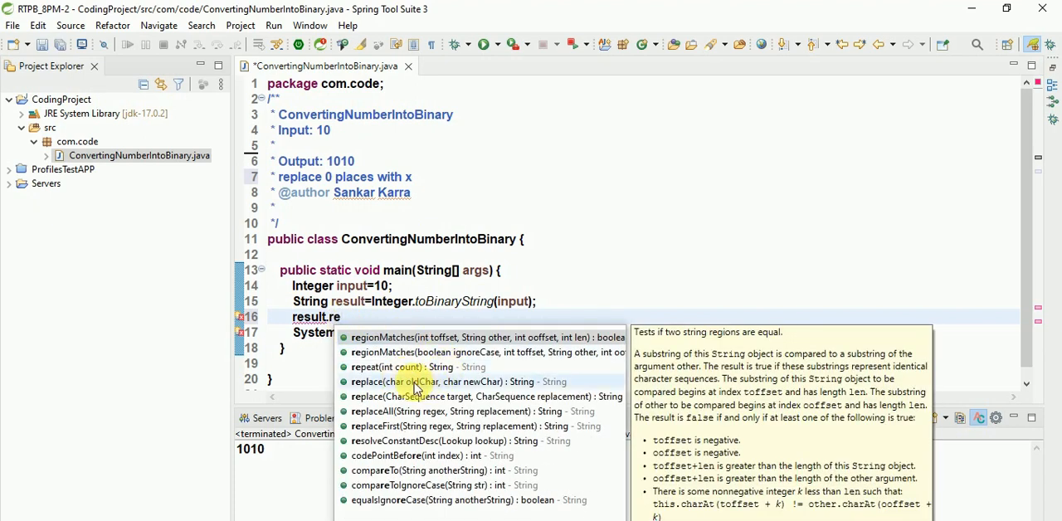
click(399, 382)
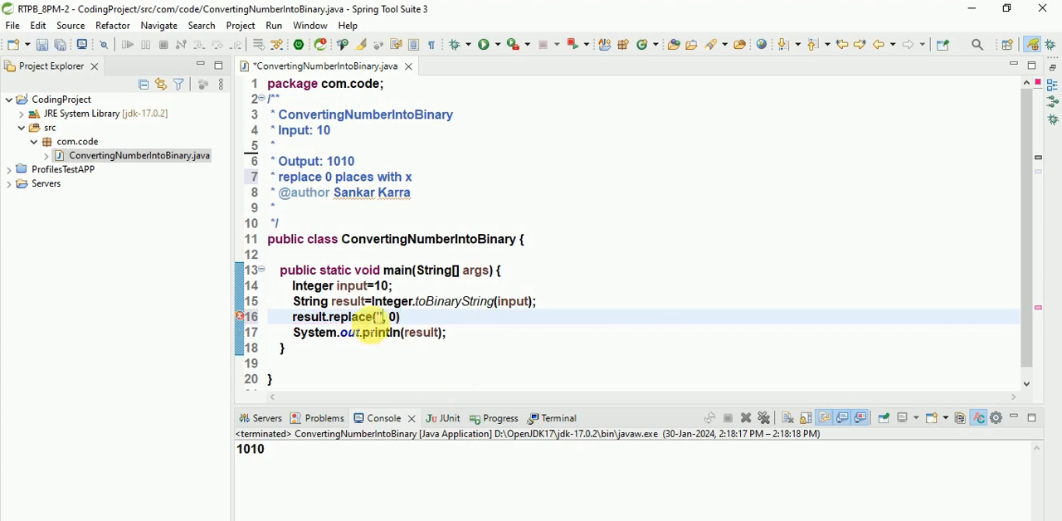
text(0)
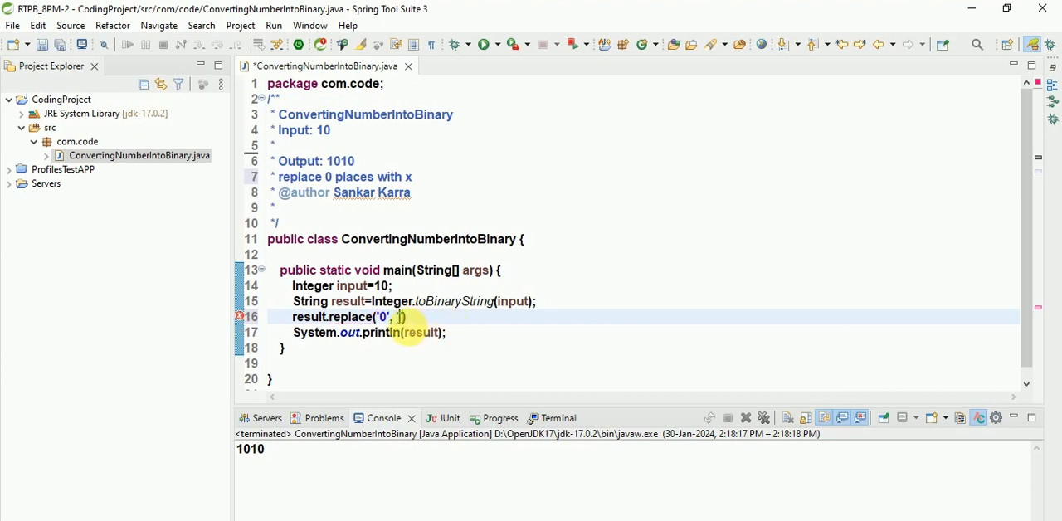
text(x)
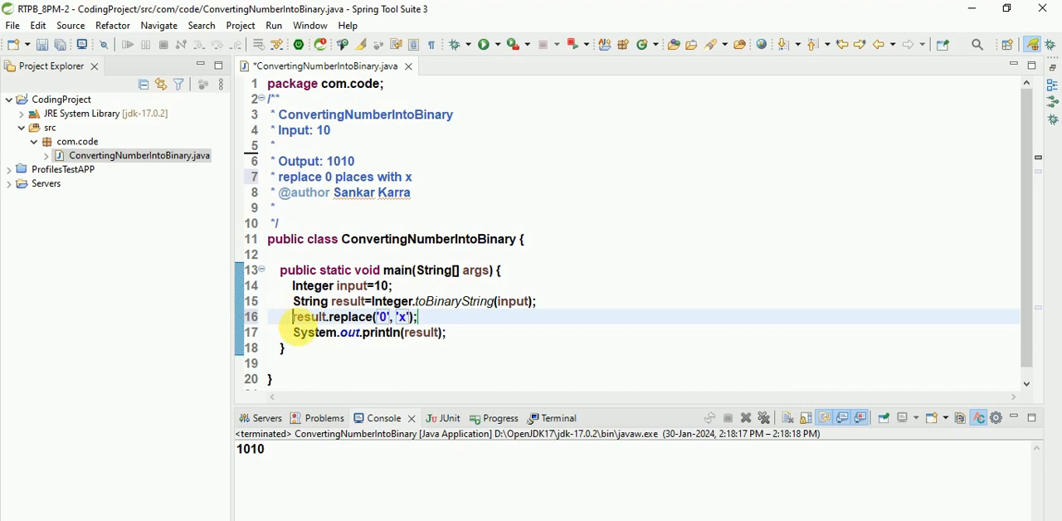
text(String finalOutput=)
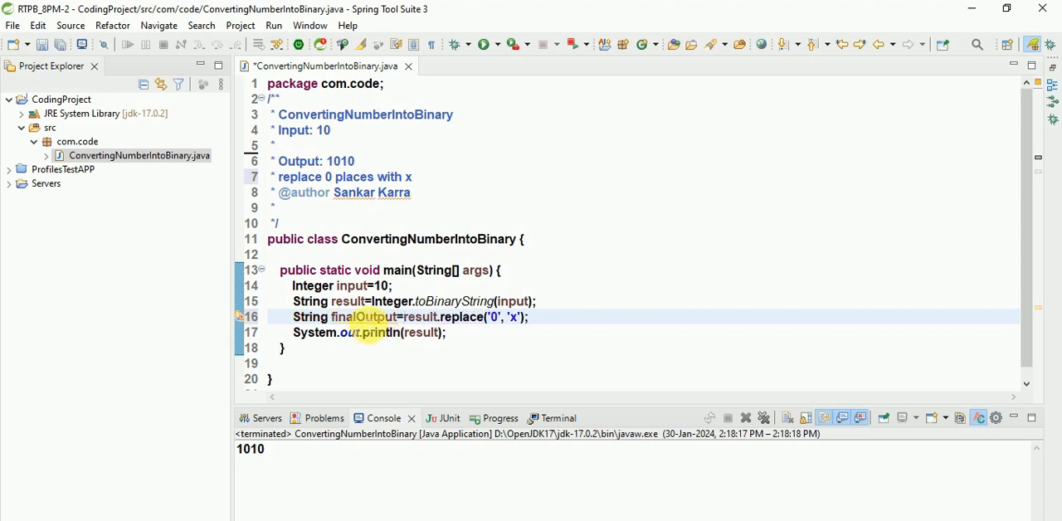
double_click(365, 316)
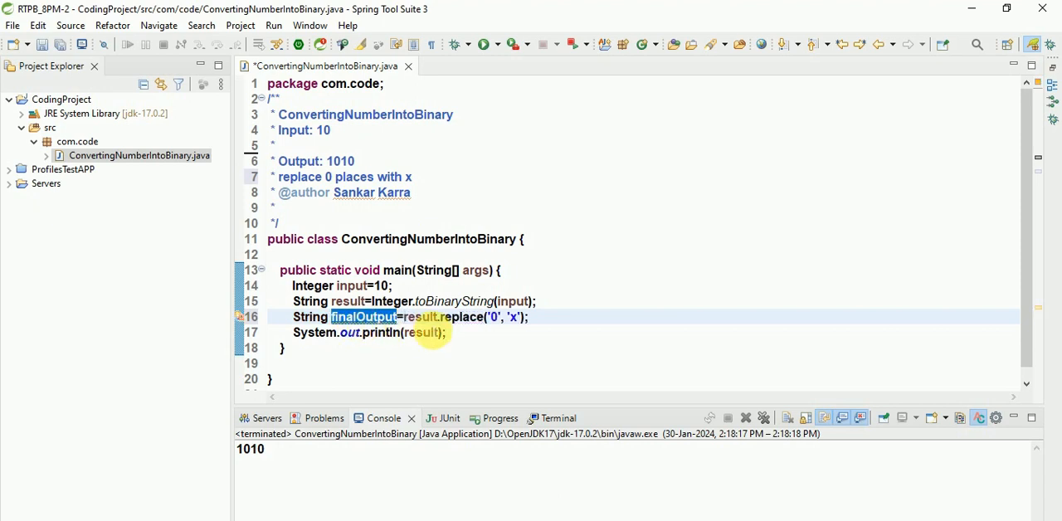
text(finalOutput)
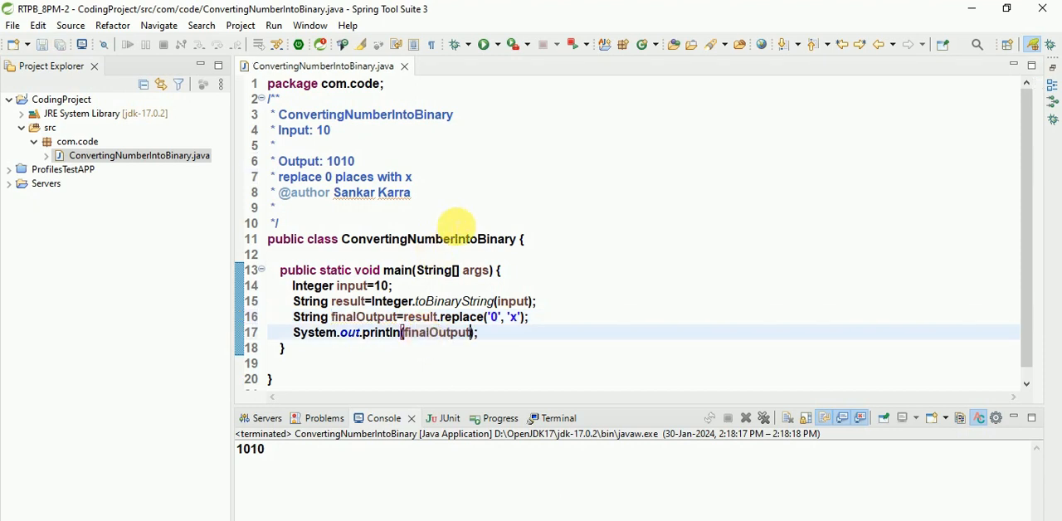
right_click(425, 331)
text(* Final O)
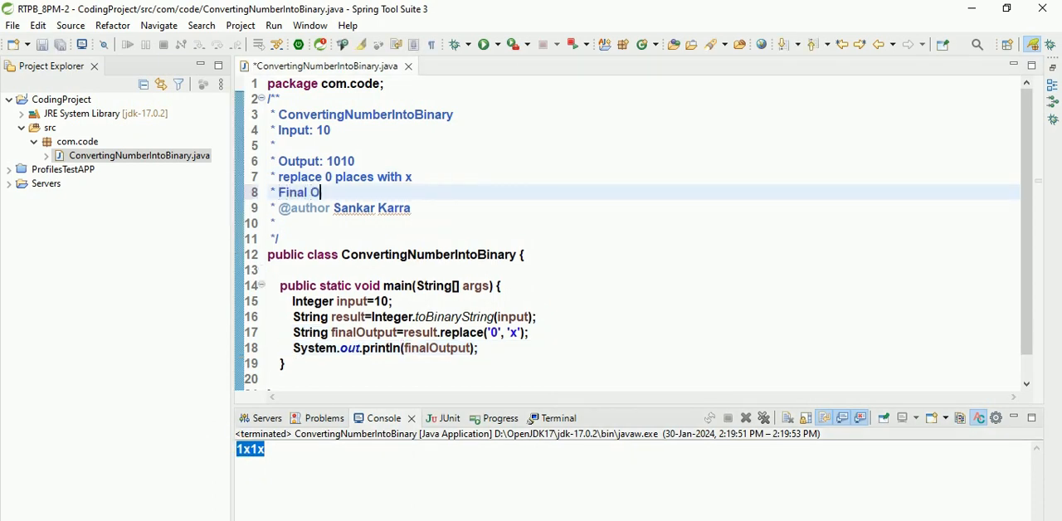
Run the class to print 1x1x and record '* Final Output: 1x1x' in the header comment.
text(utp)
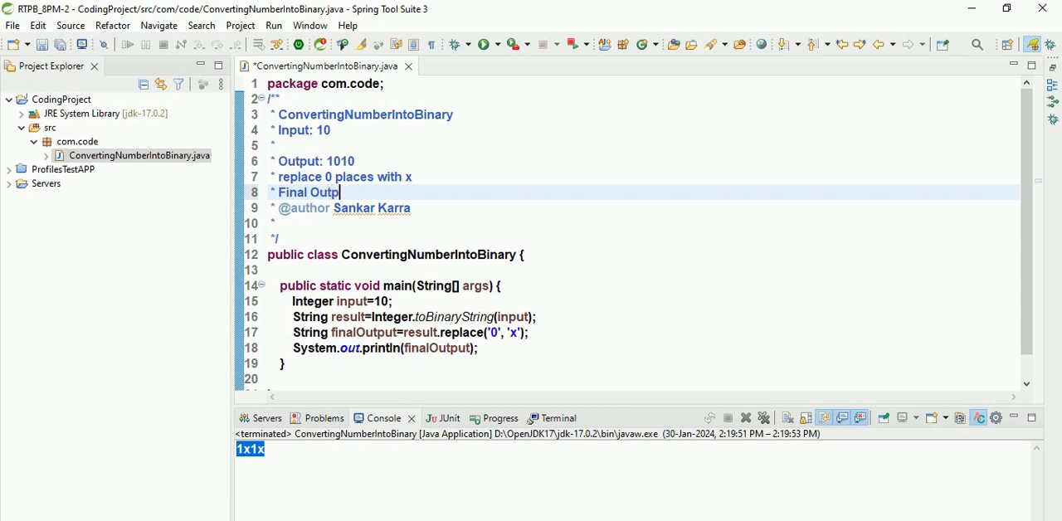
text(ut: 1x1x)
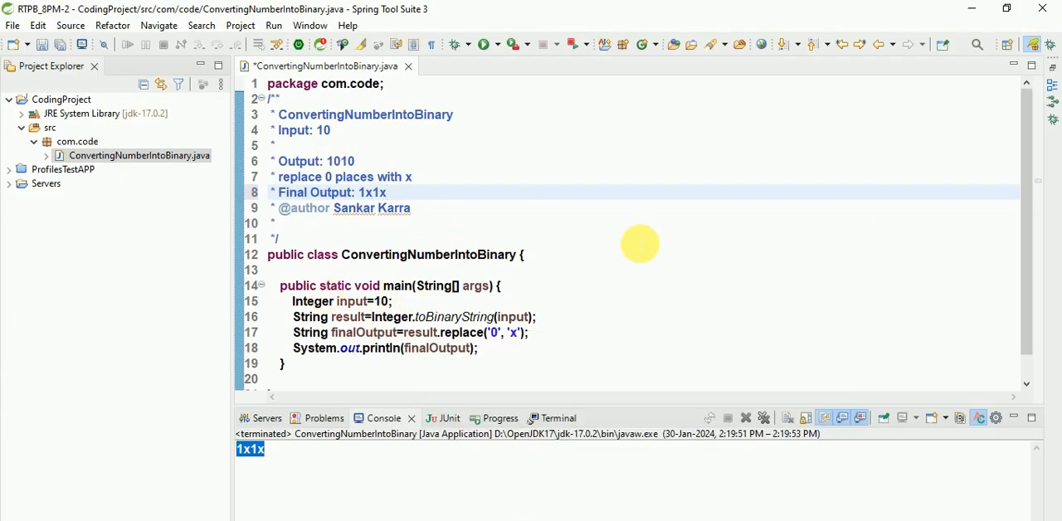
scroll(down, 3)
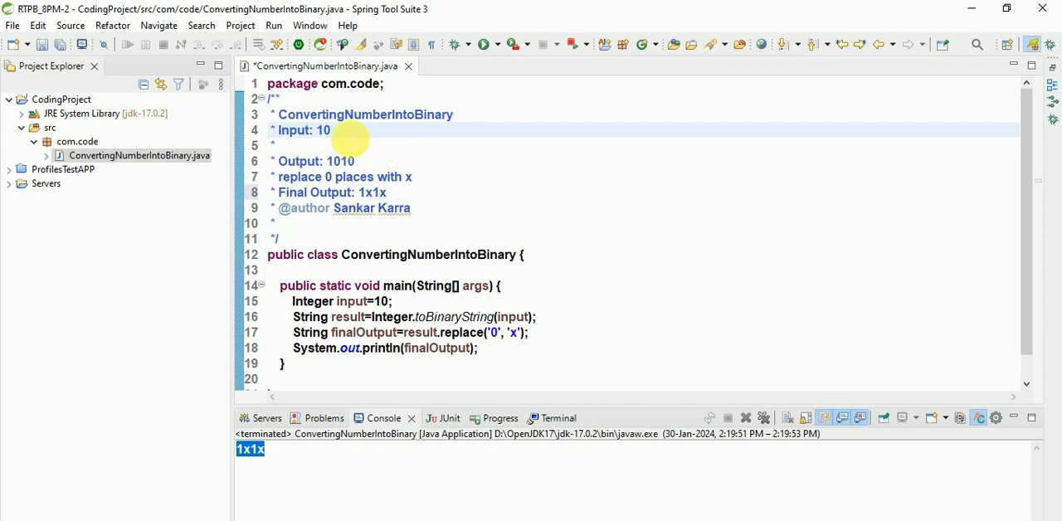
click(355, 161)
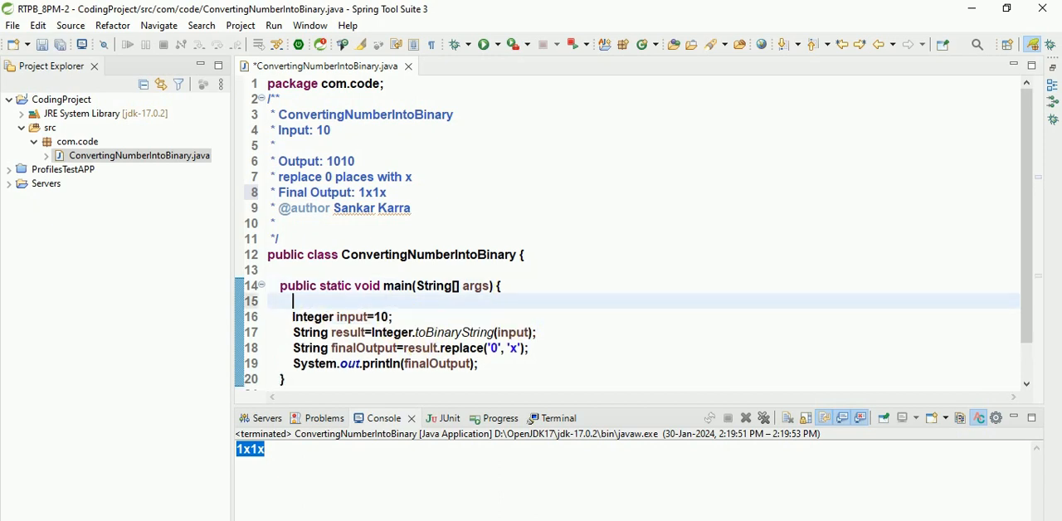
Comment the first statements: '//declare integer wrapper' and '//converting number into binary'.
text(//)
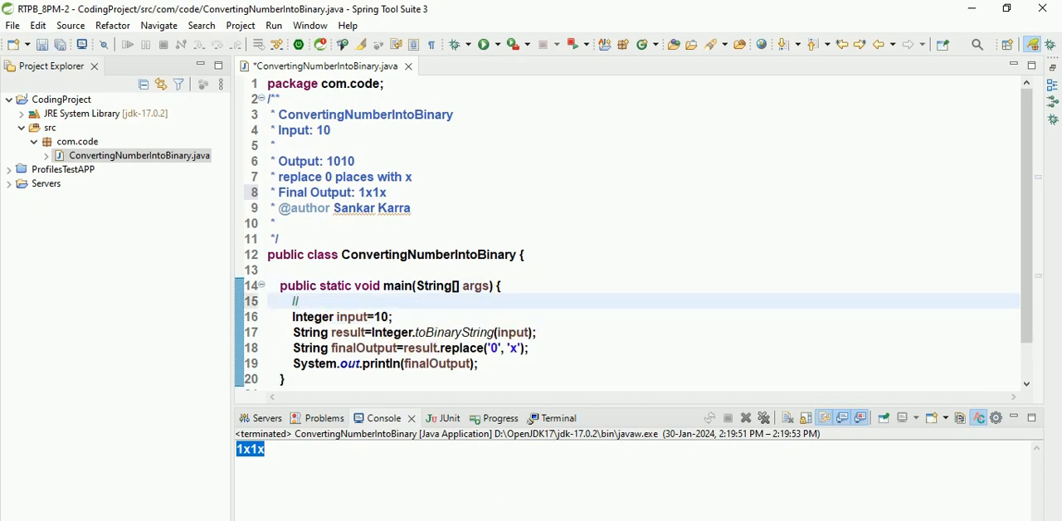
text(declare)
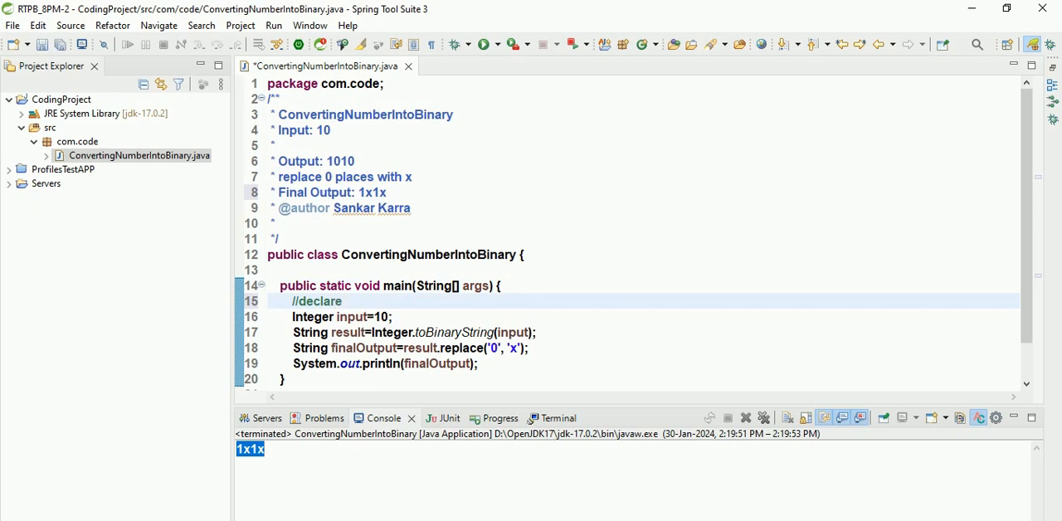
text(inte)
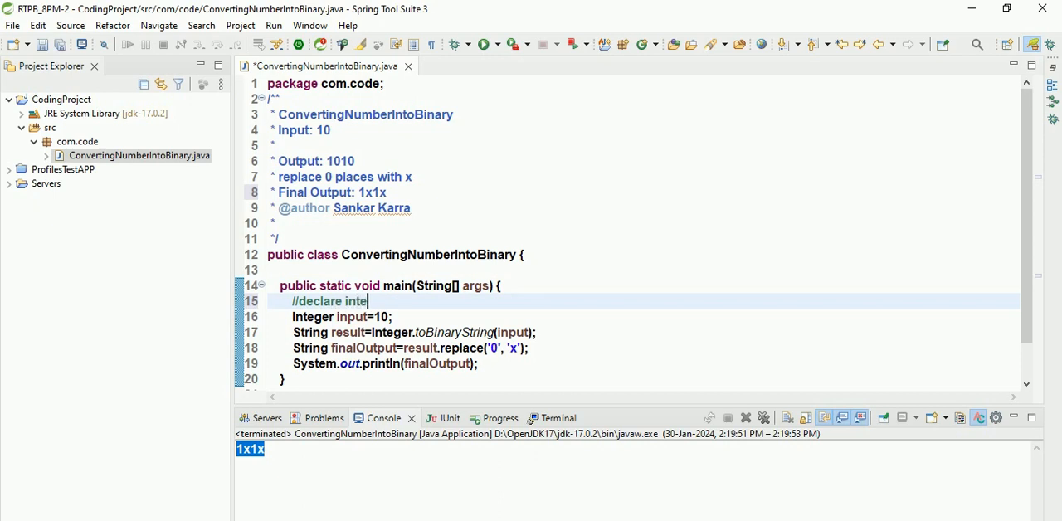
text(ger wrapper class with value 10)
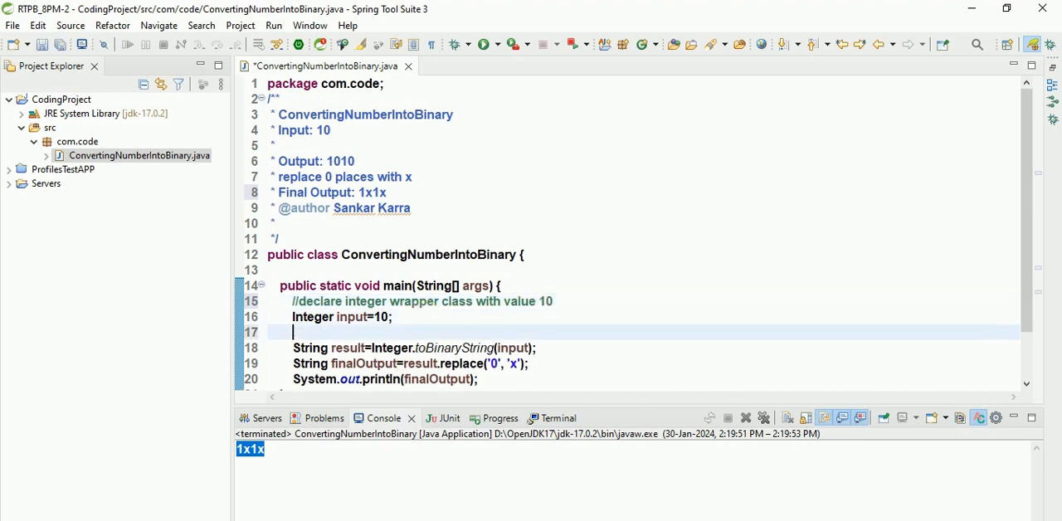
text(//conver)
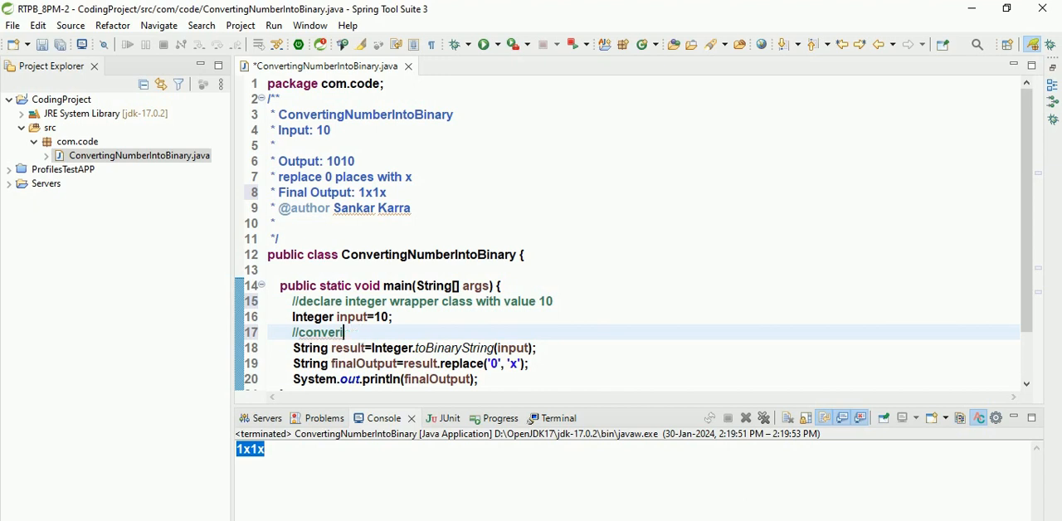
text(ng)
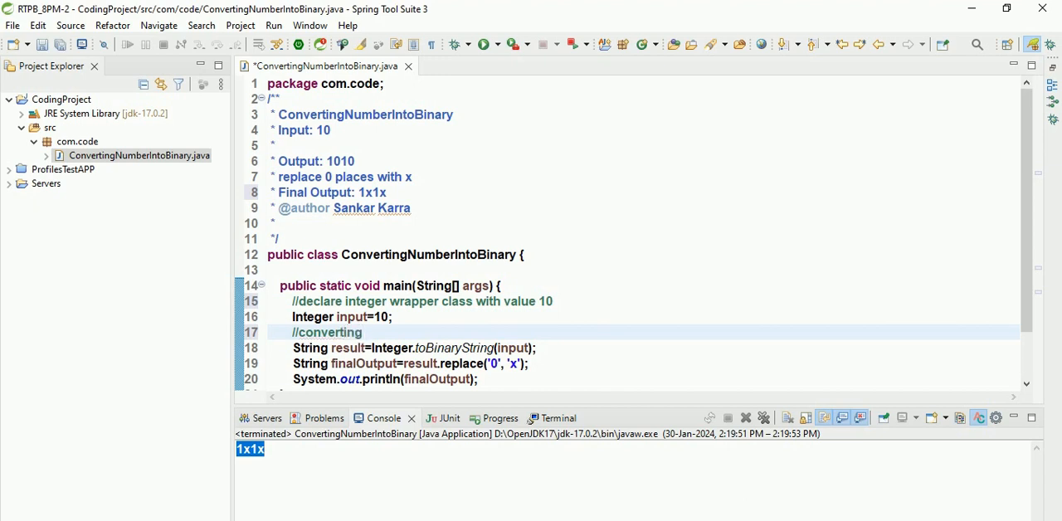
text(number into binary)
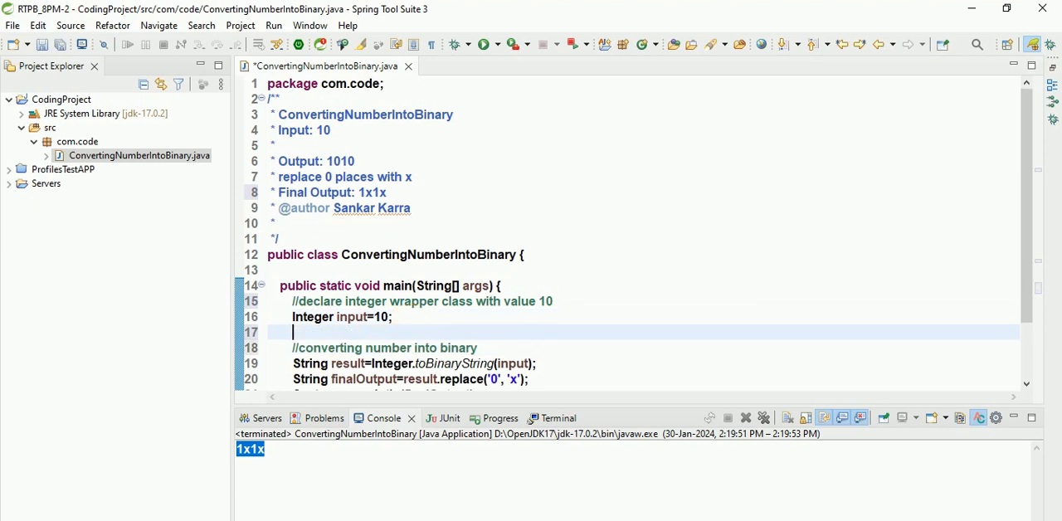
Comment the remaining statements: '//replace 0 with x' and '//print final output', then save.
scroll(down, 3)
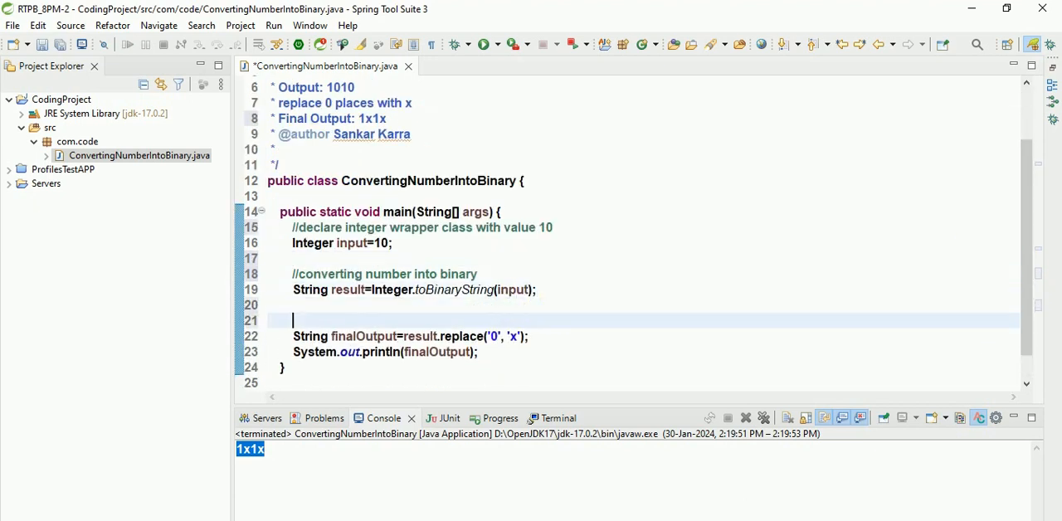
text(//replace 0 with x)
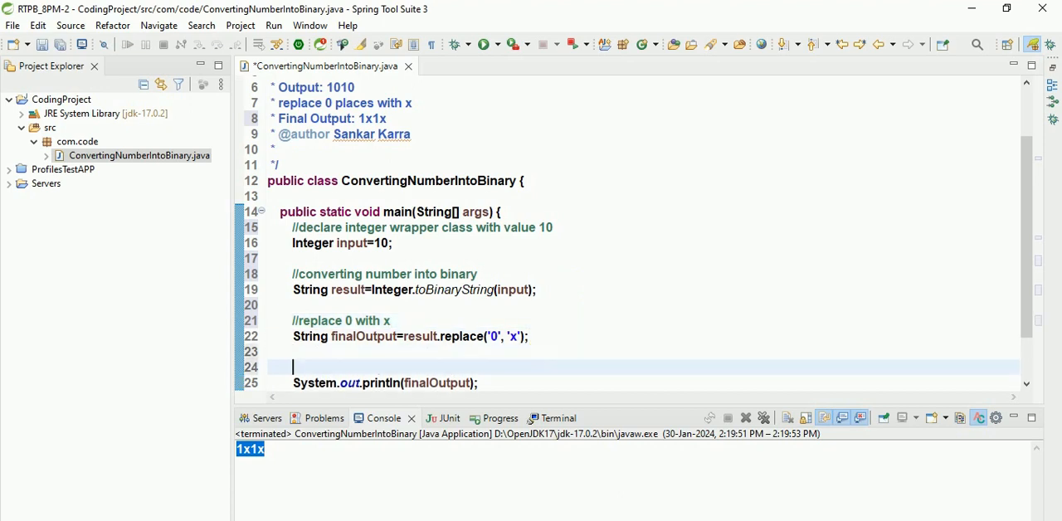
text(//print)
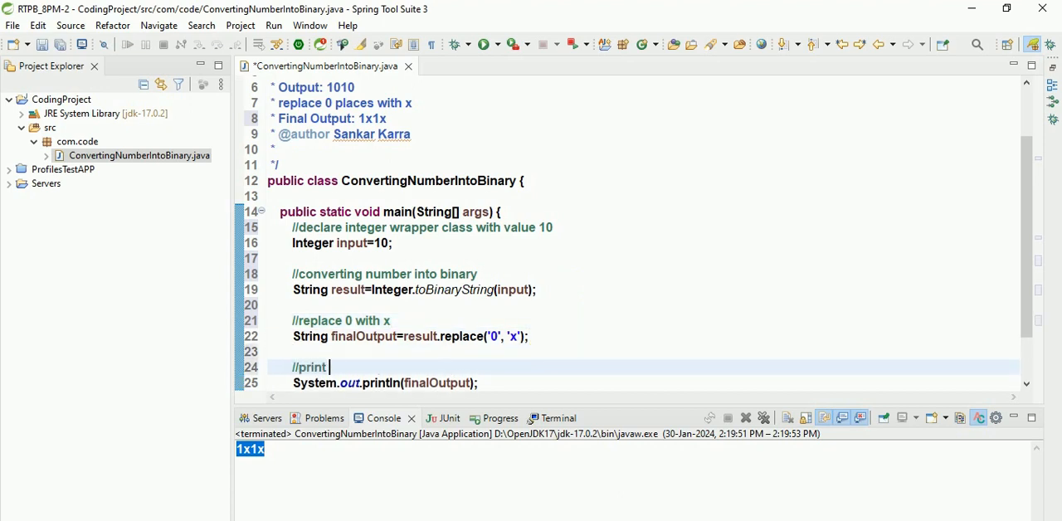
text(final)
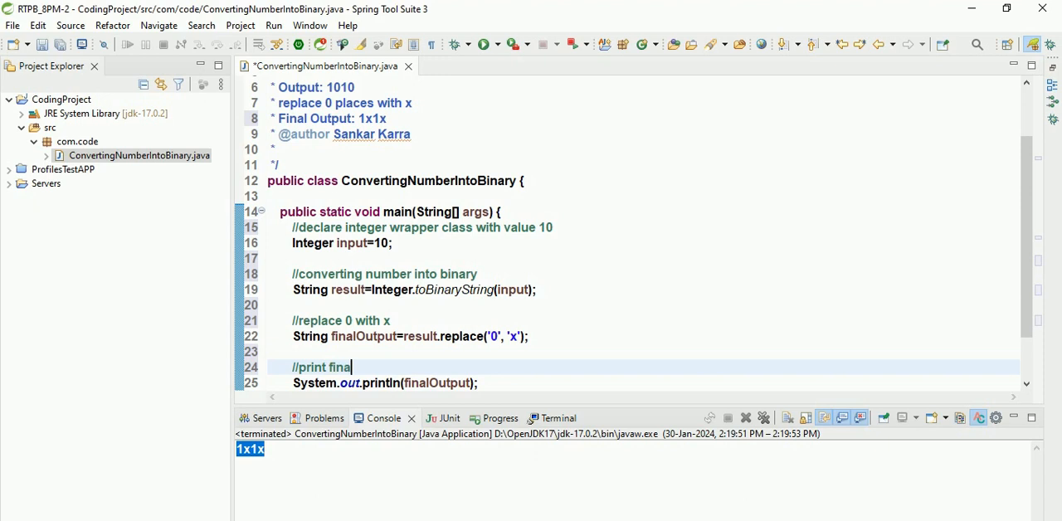
text(ou)
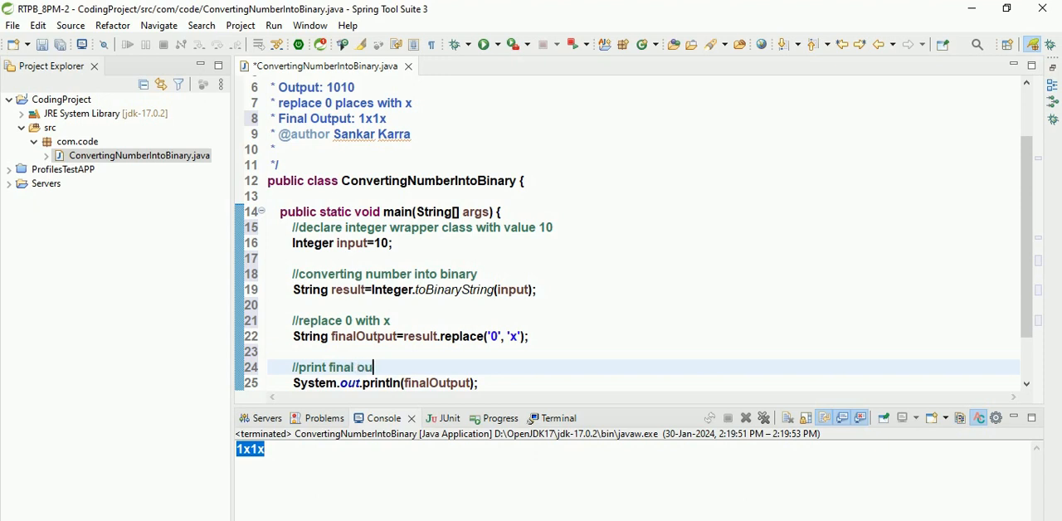
text(tput)
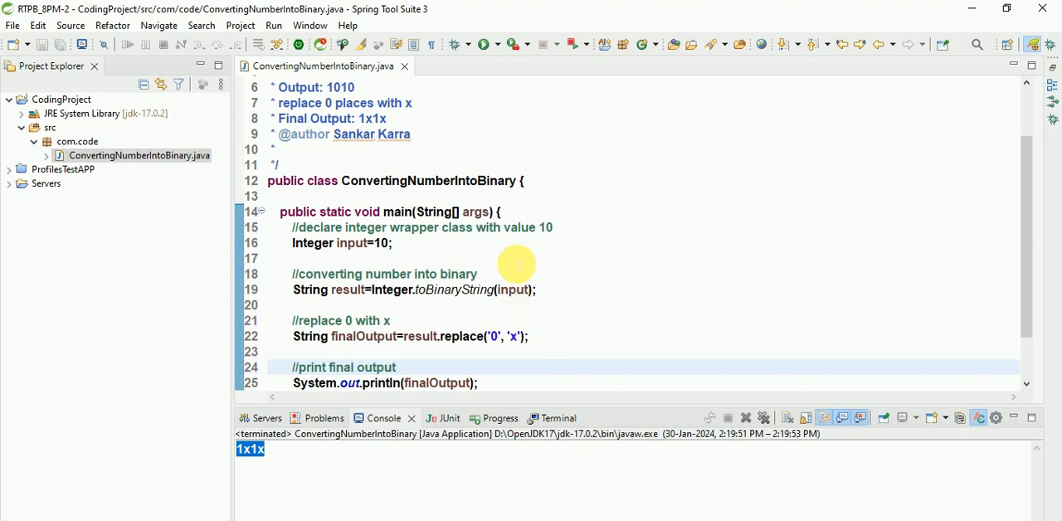
mouse_move(398, 212)
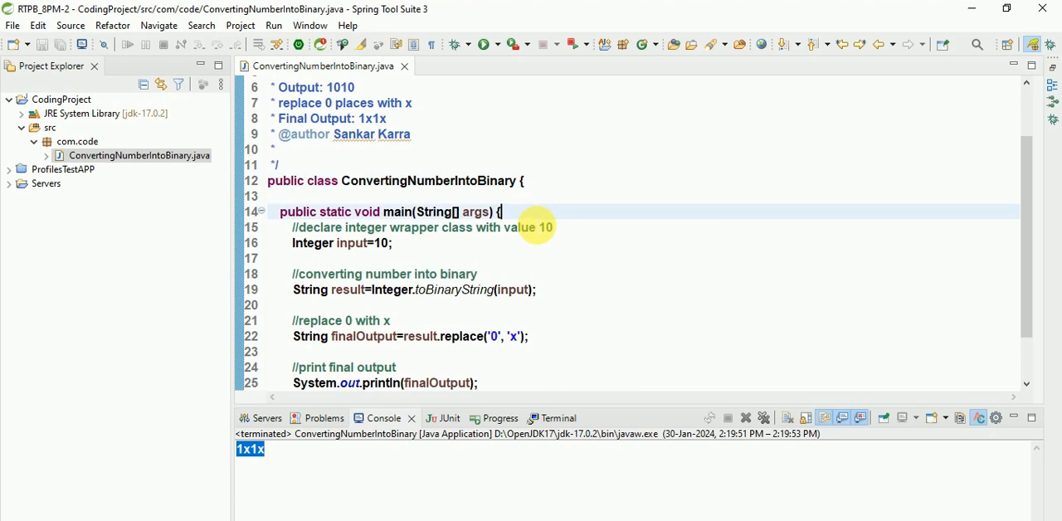
scroll(down, 3)
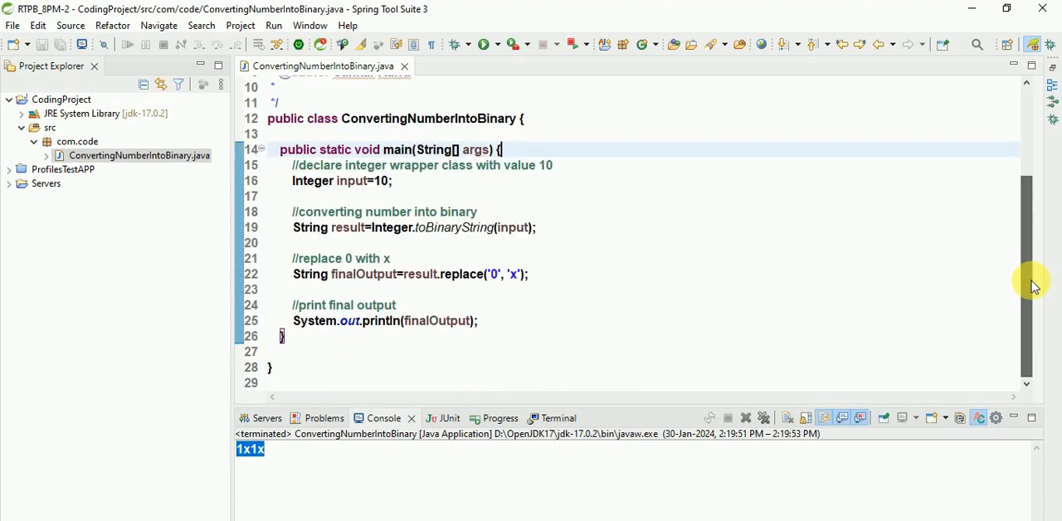